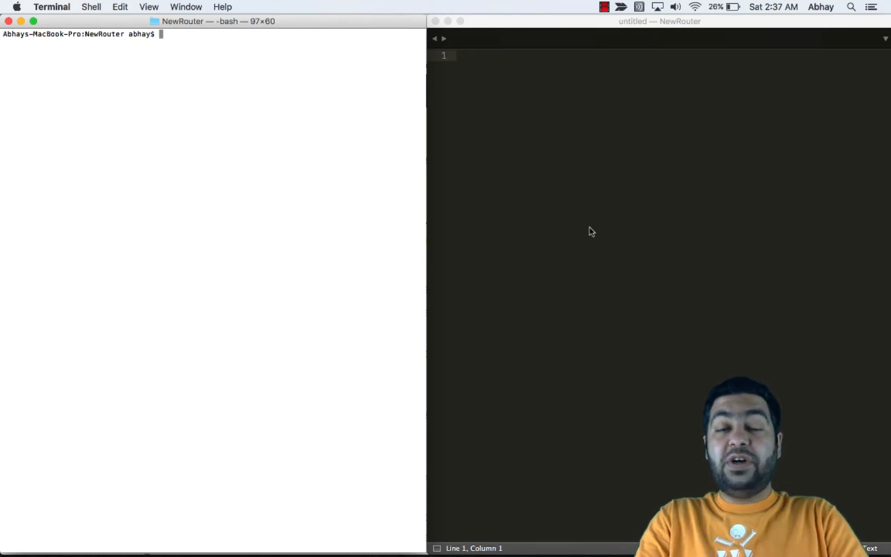
- Run create-react-app myRouter in Terminal to scaffold the new React app
type("c")
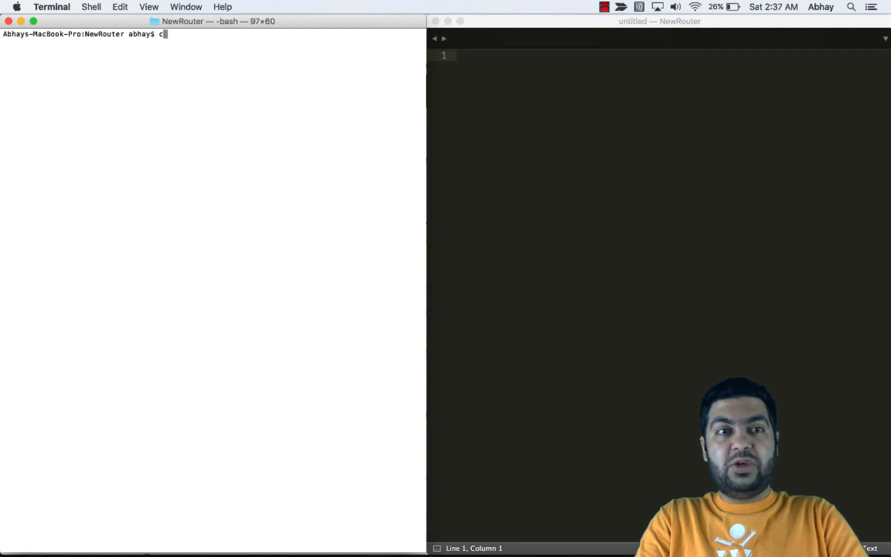
type("reate-reac")
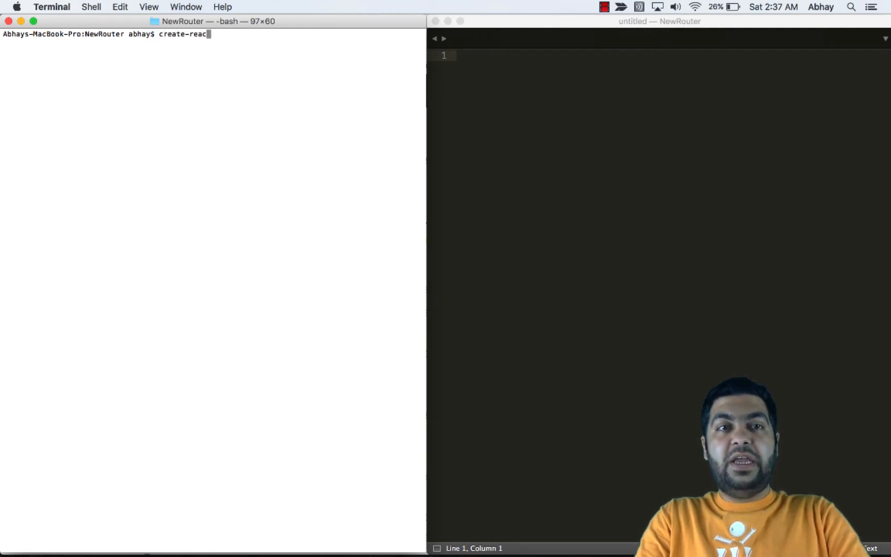
type("t-app")
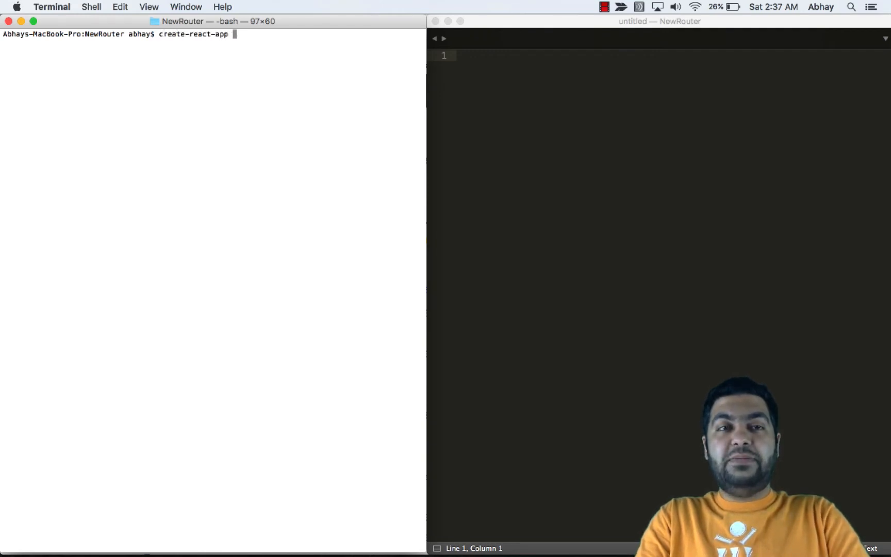
type("myRouter")
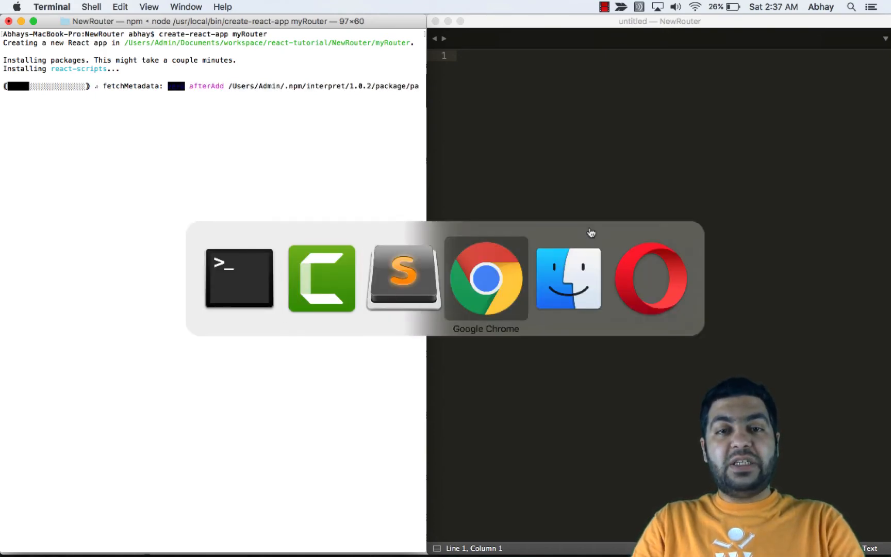
- In Chrome, scroll through the react-router README and open the web docs Quick Start
left_click(485, 279)
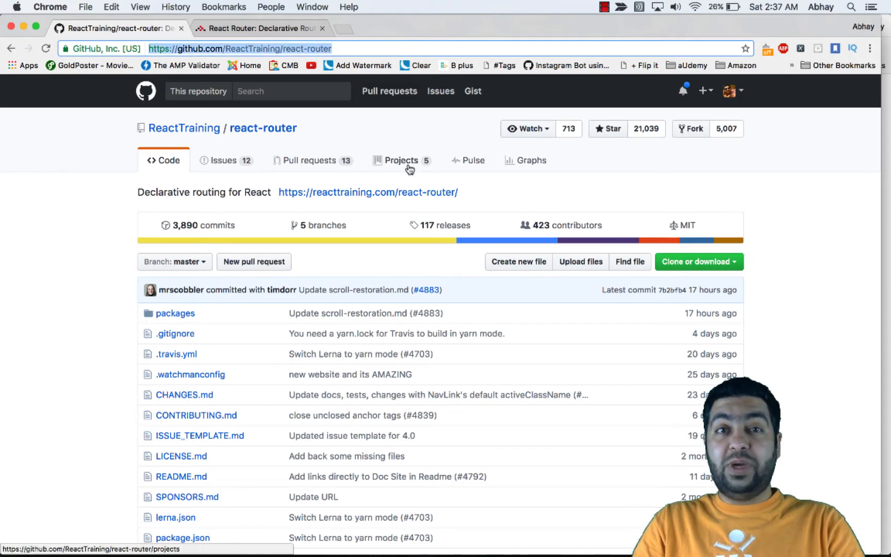
scroll("down", 3)
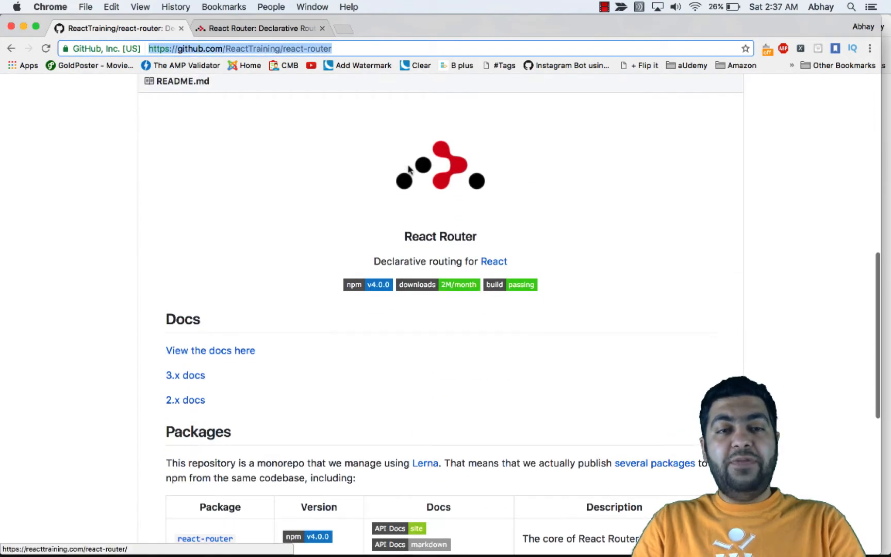
scroll("down", 3)
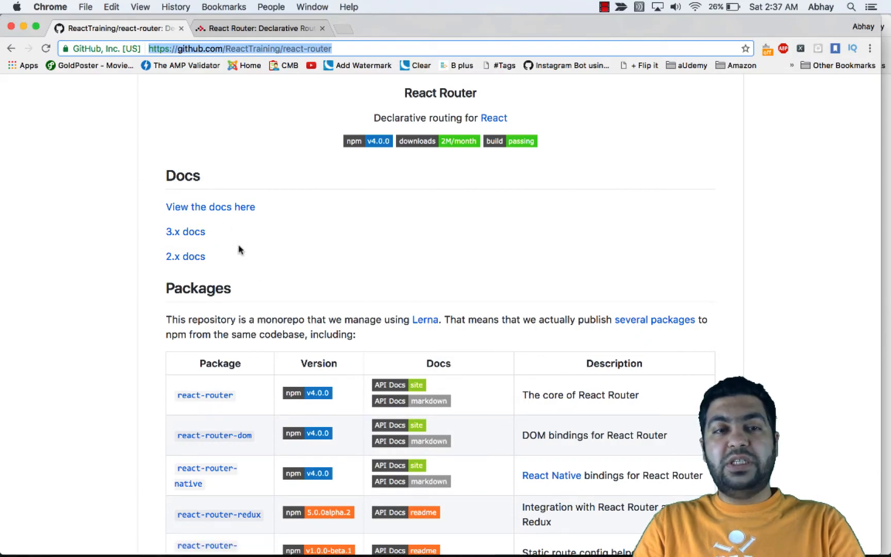
scroll("down", 3)
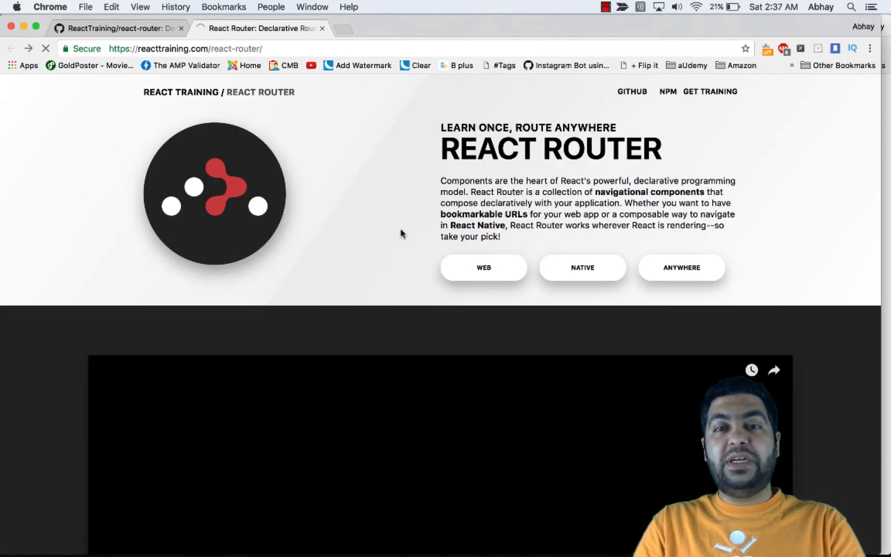
scroll("down", 3)
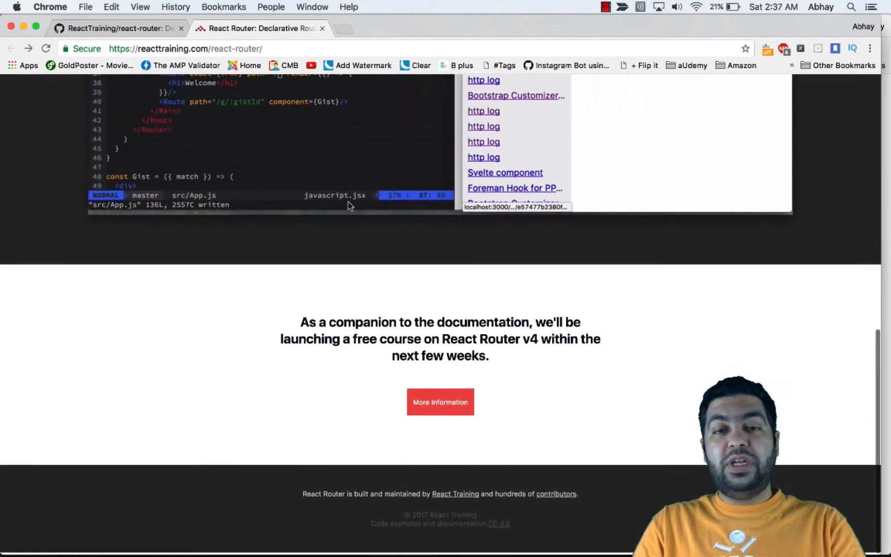
scroll("up", 3)
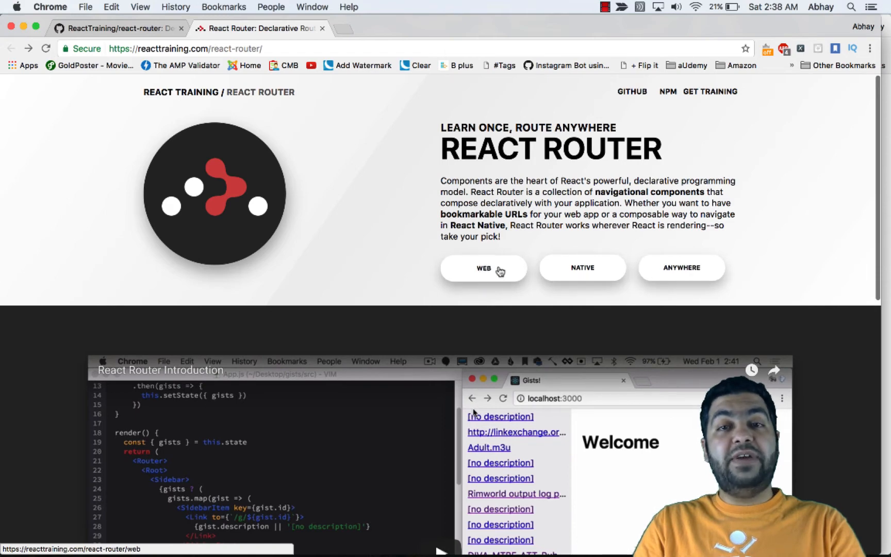
left_click(483, 268)
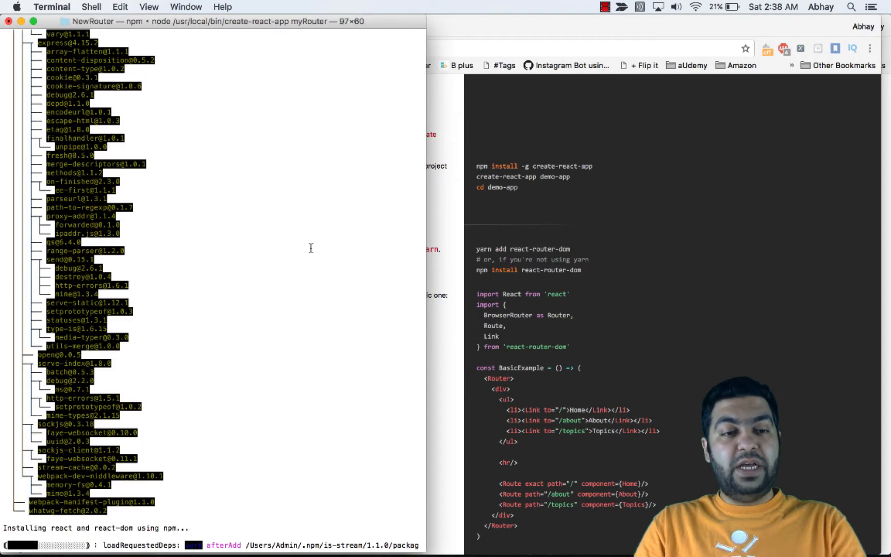
- Back in Chrome, select the 'yarn add react-router-dom' install command
key("cmd+tab")
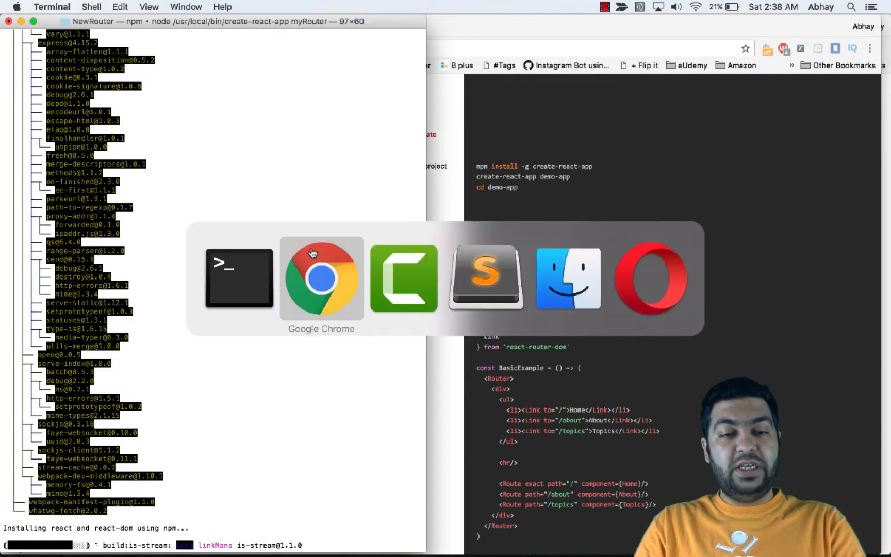
left_click(320, 278)
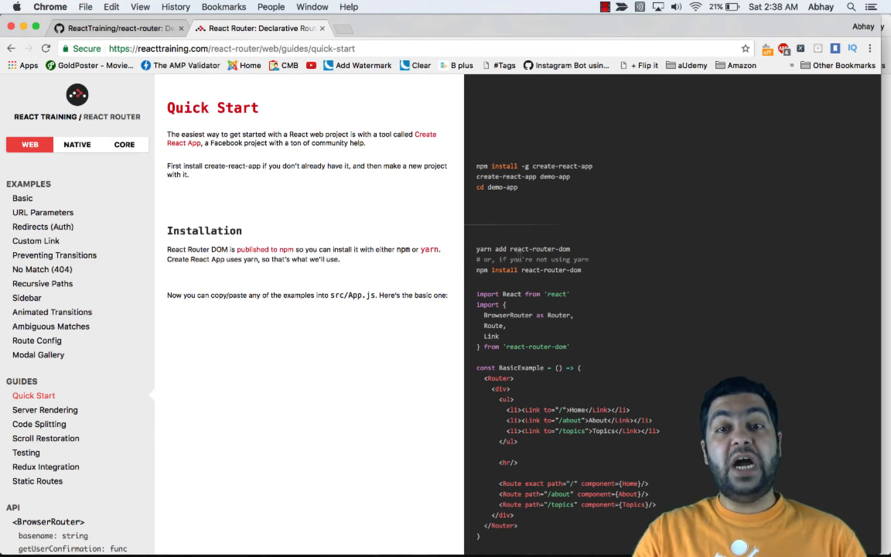
double_click(483, 249)
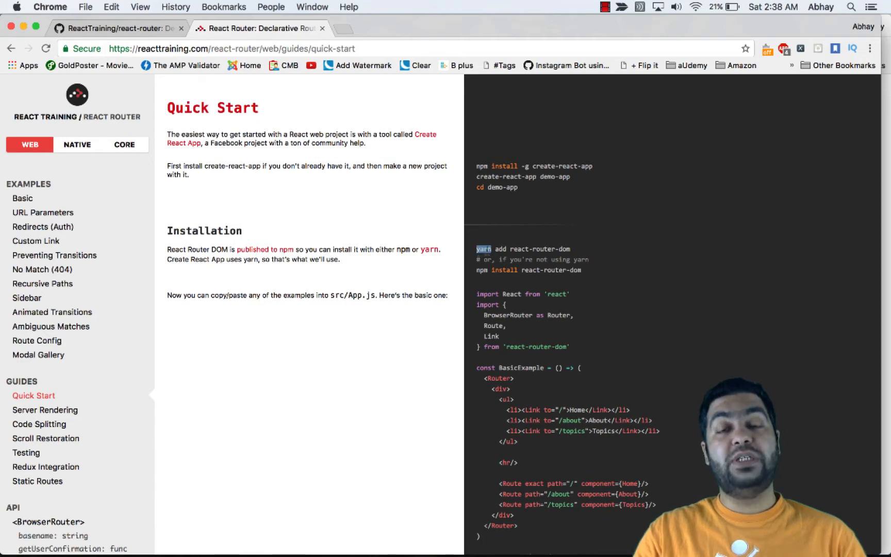
mouse_move(579, 254)
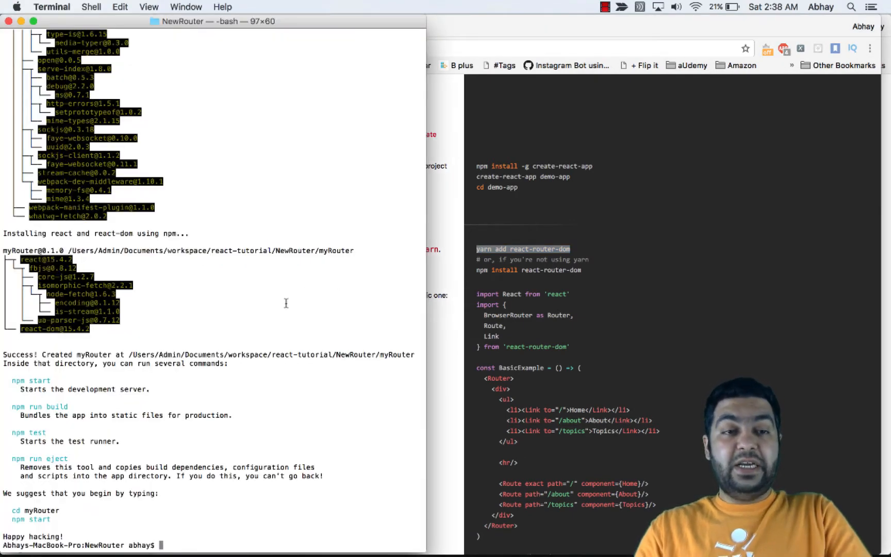
- Change into myRouter/ and launch the dev server with npm start
type("cd myRouter/")
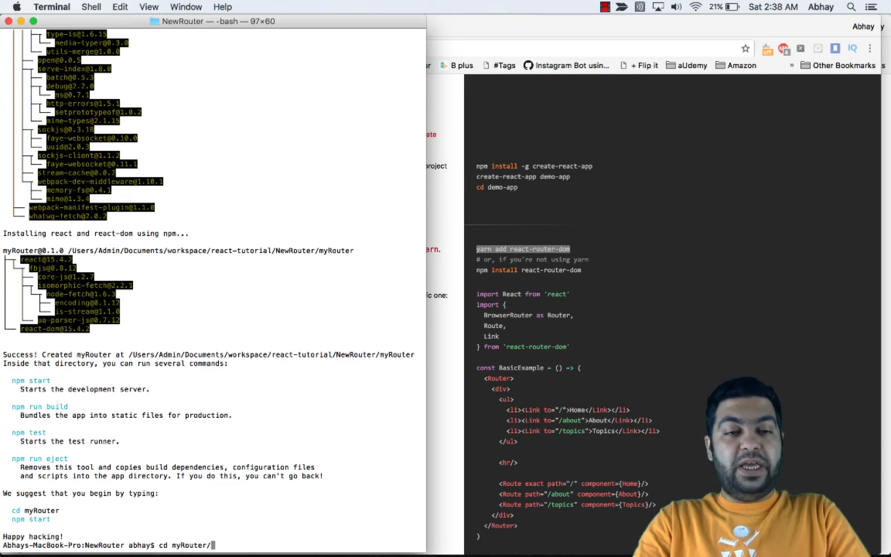
type("np")
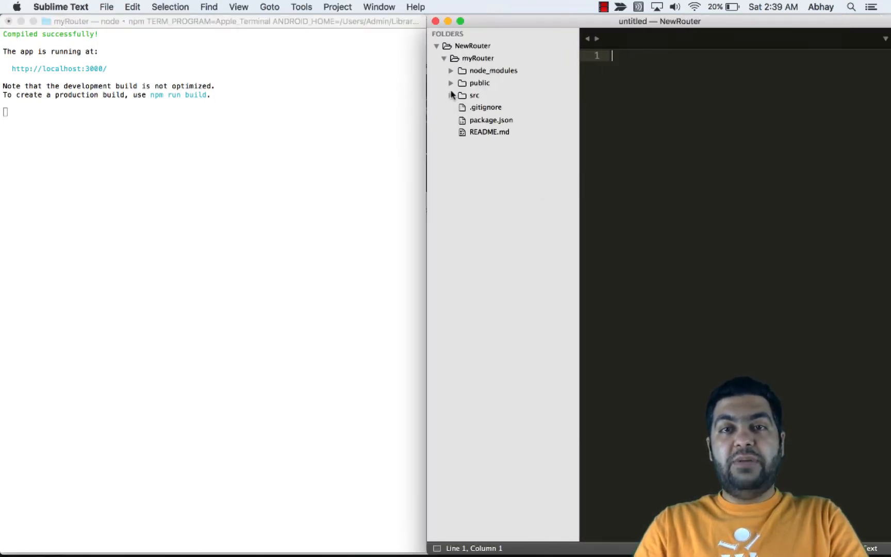
- Expand the public and src folders in the Sublime Text sidebar
left_click(450, 83)
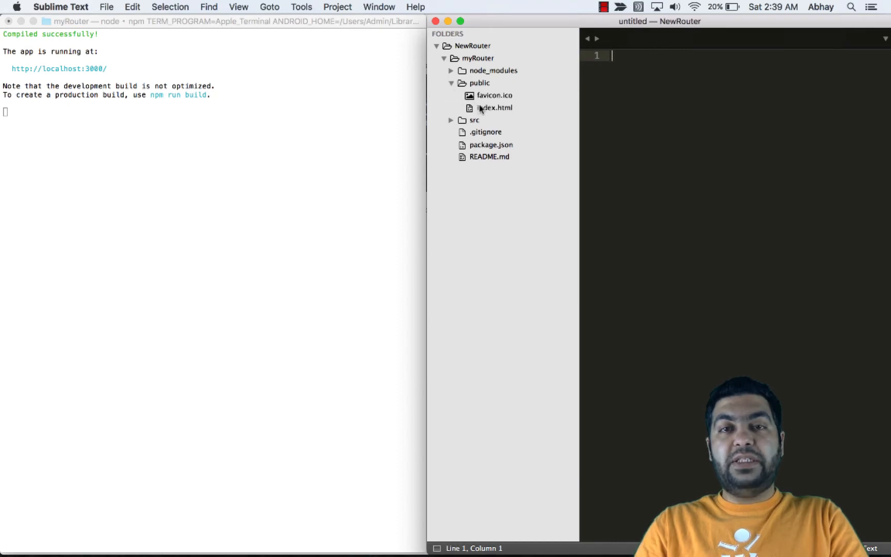
left_click(451, 120)
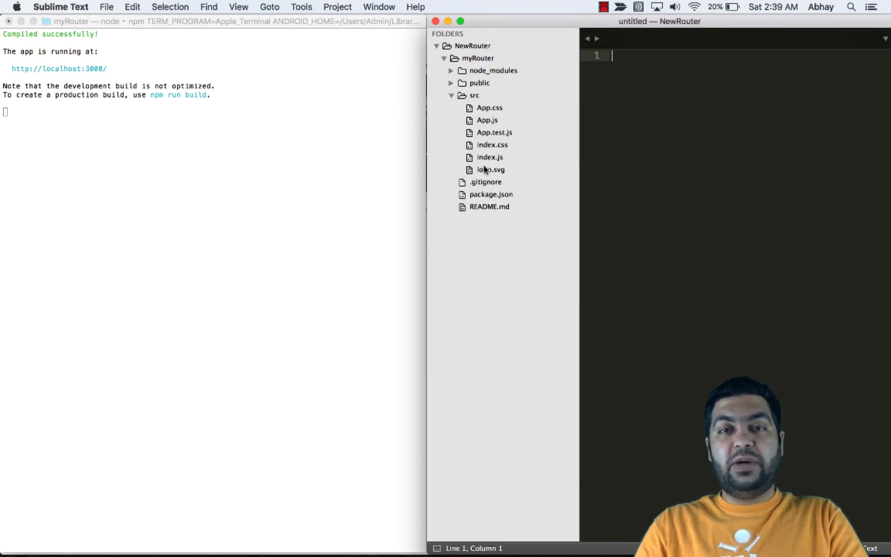
left_click(489, 157)
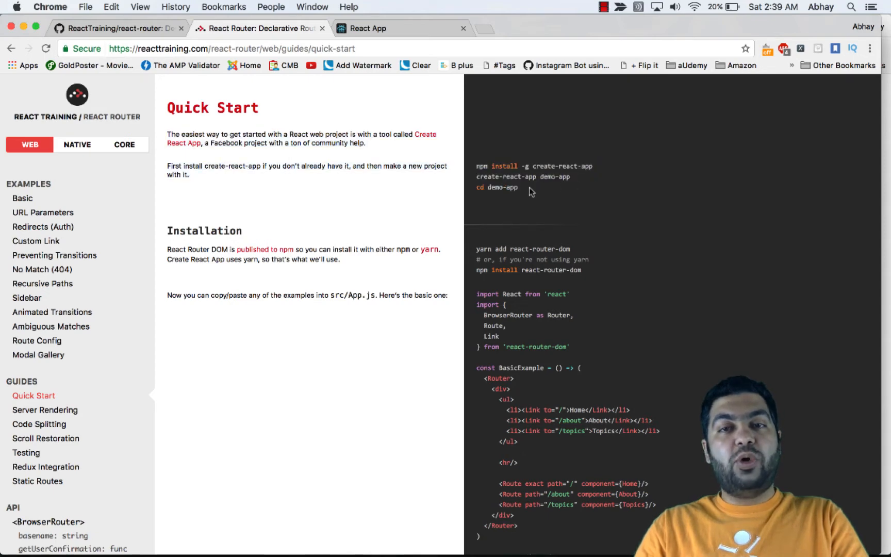
scroll("down", 3)
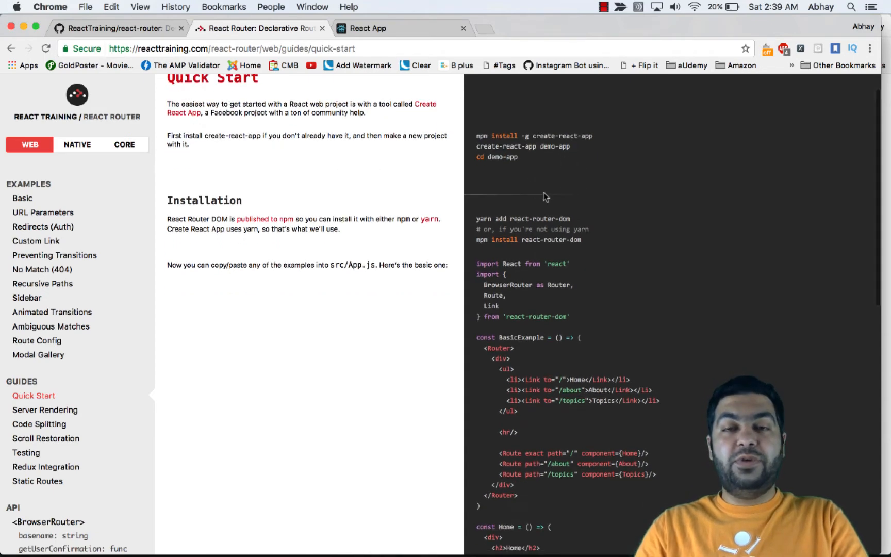
left_click_drag(166, 104, 484, 218)
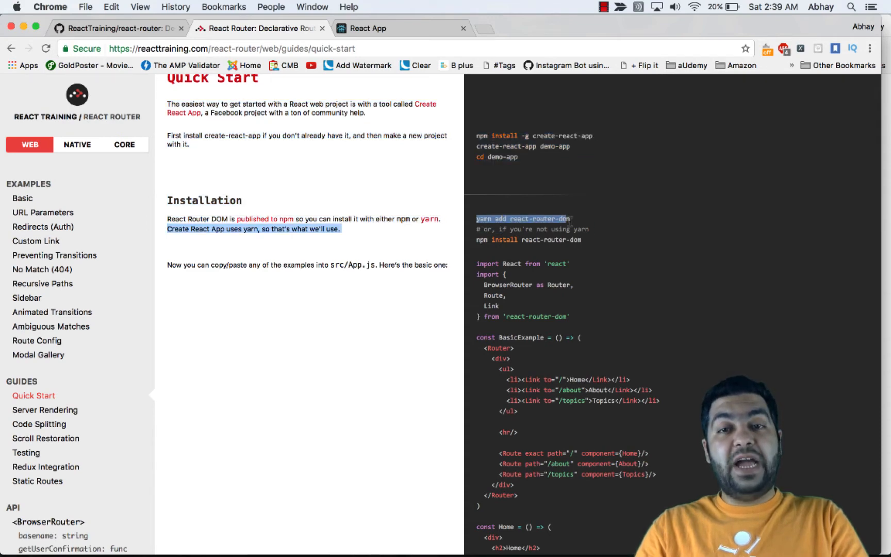
mouse_move(596, 246)
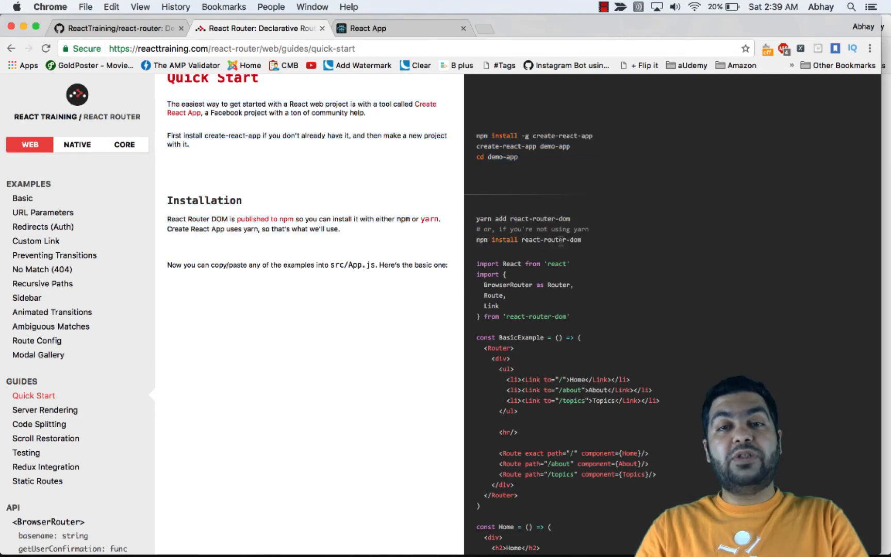
key("cmd+tab")
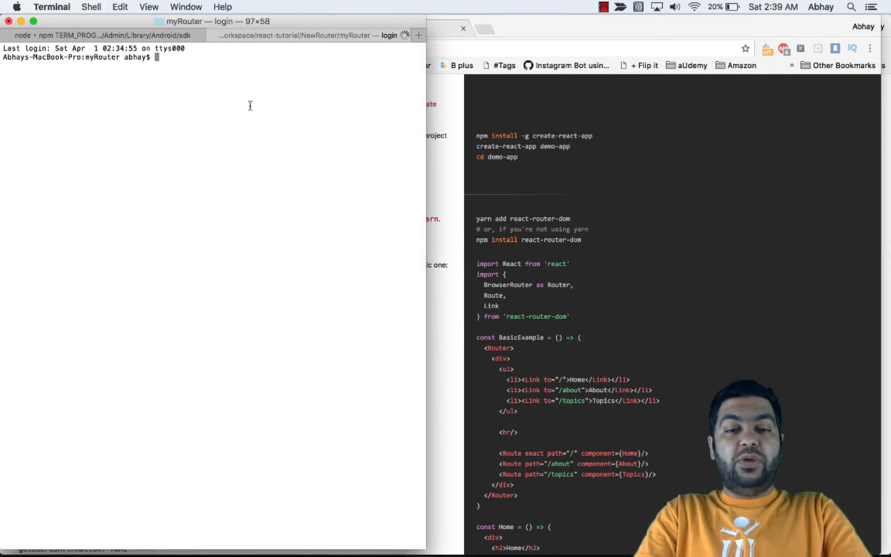
- Run npm install --save react-router-dom in a new Terminal tab
type("npm install --save")
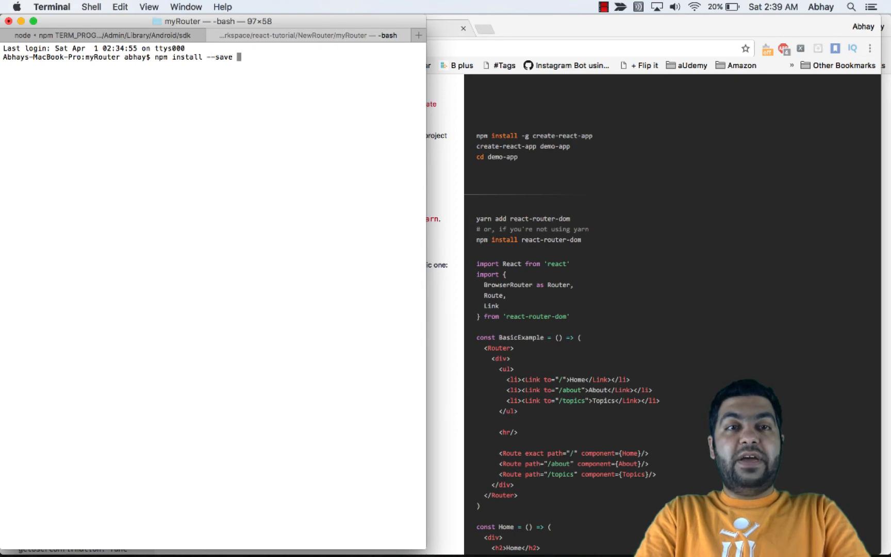
type("react-router-dom")
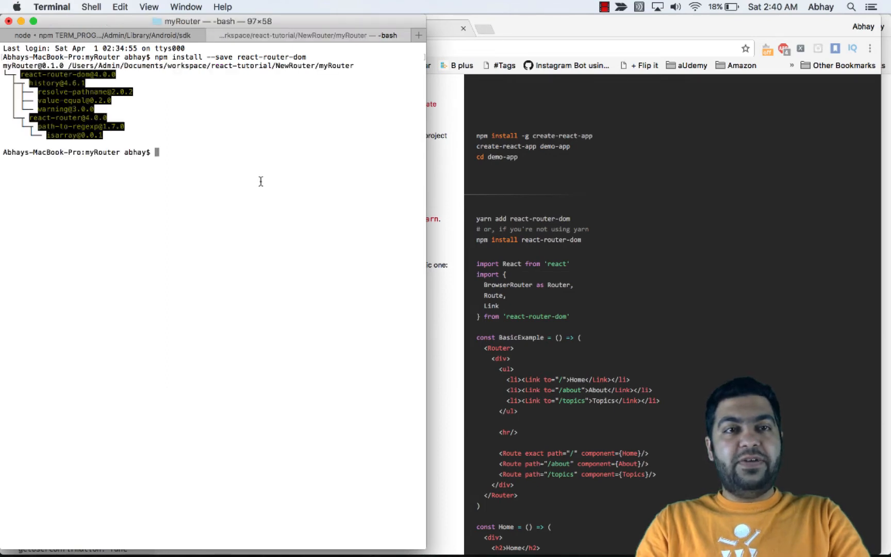
key("cmd+tab")
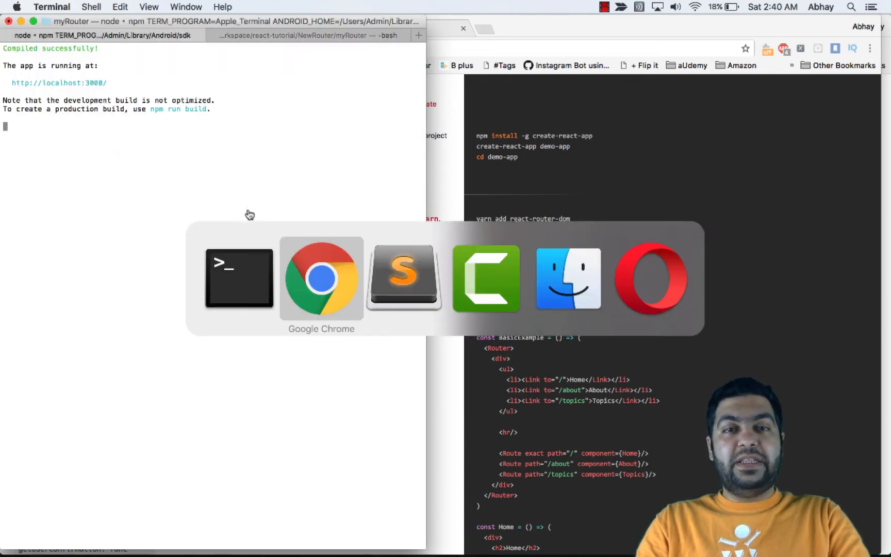
- Check the running app, then select the router import lines in the Basic example
left_click(321, 278)
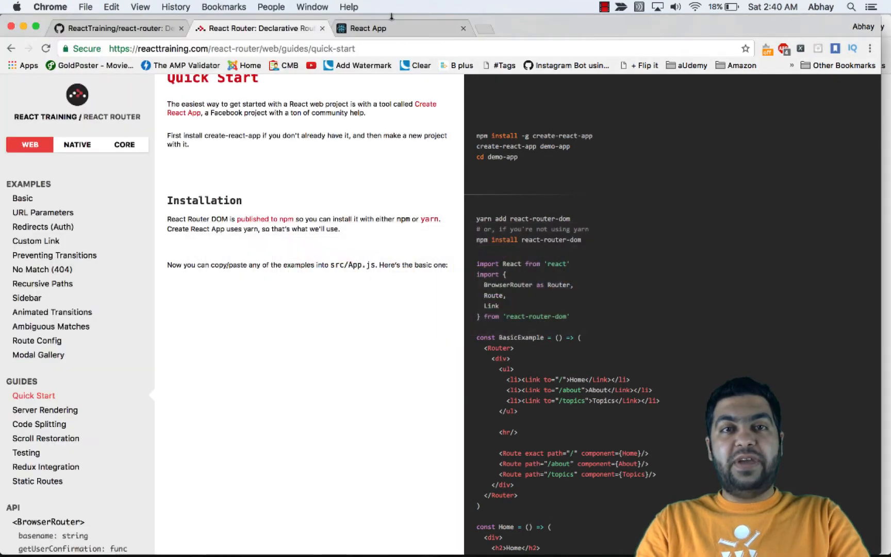
left_click(401, 28)
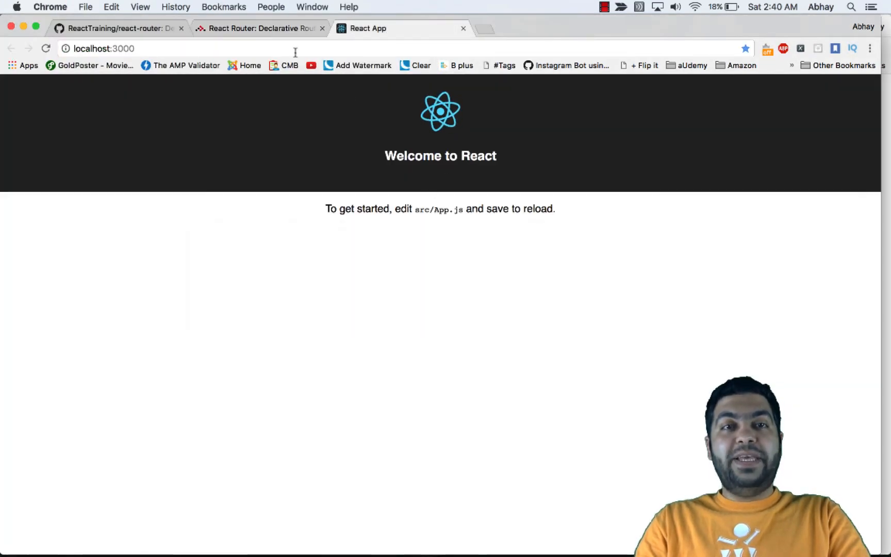
left_click(260, 28)
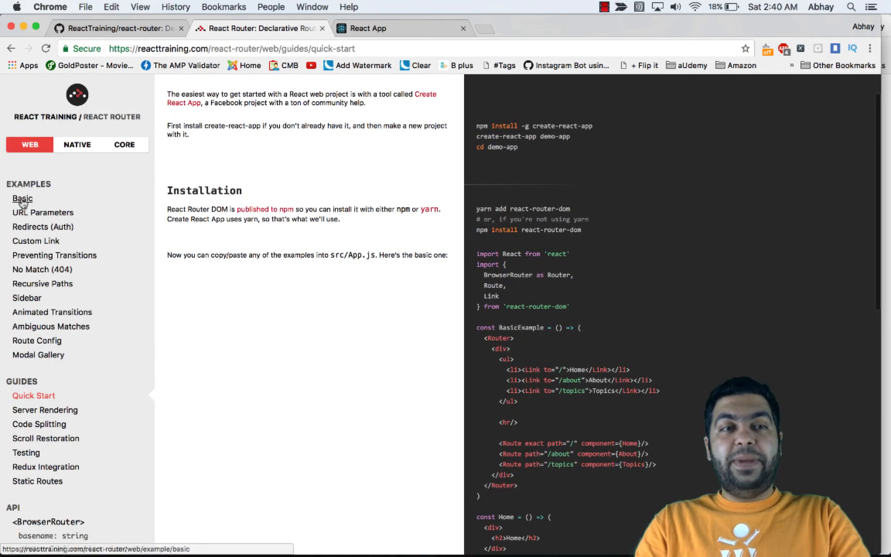
left_click(22, 198)
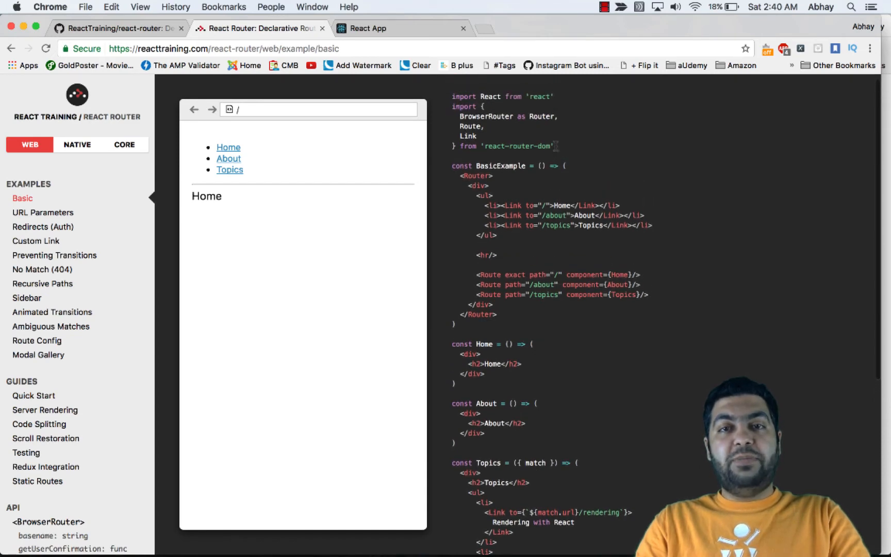
left_click_drag(452, 107, 558, 146)
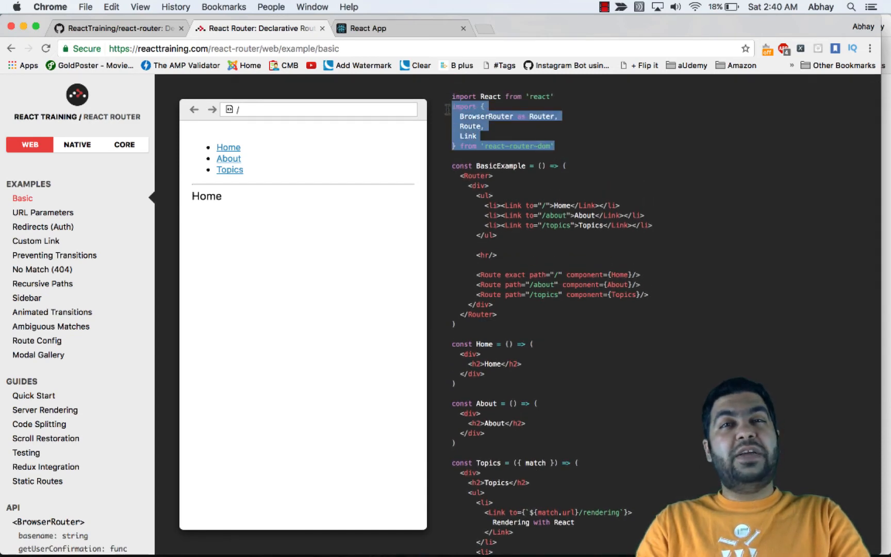
left_click(117, 28)
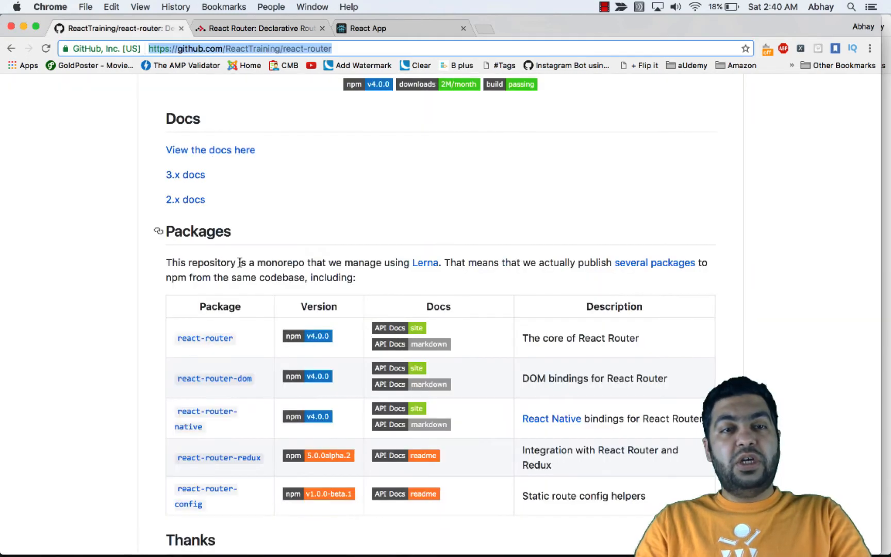
- Open the 3.x docs in a new tab and read the Introduction's Without React Router example
right_click(185, 174)
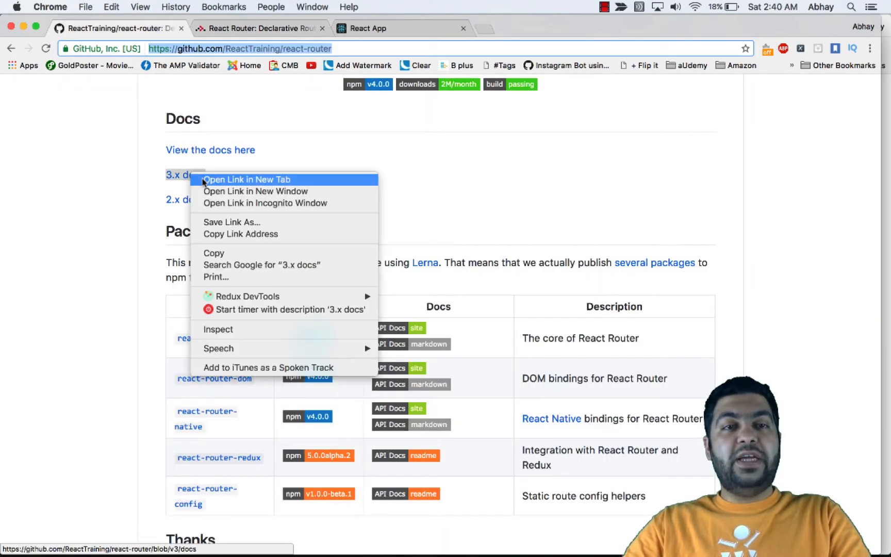
left_click(247, 179)
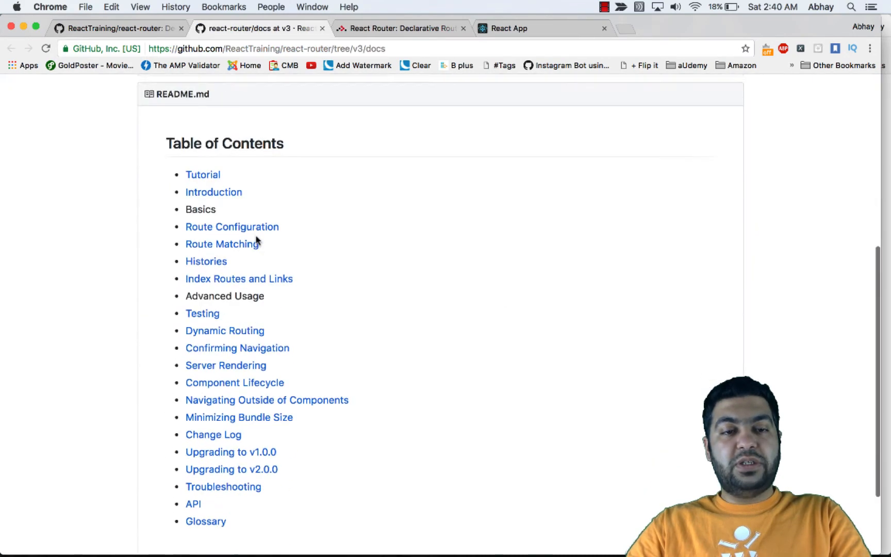
scroll("up", 3)
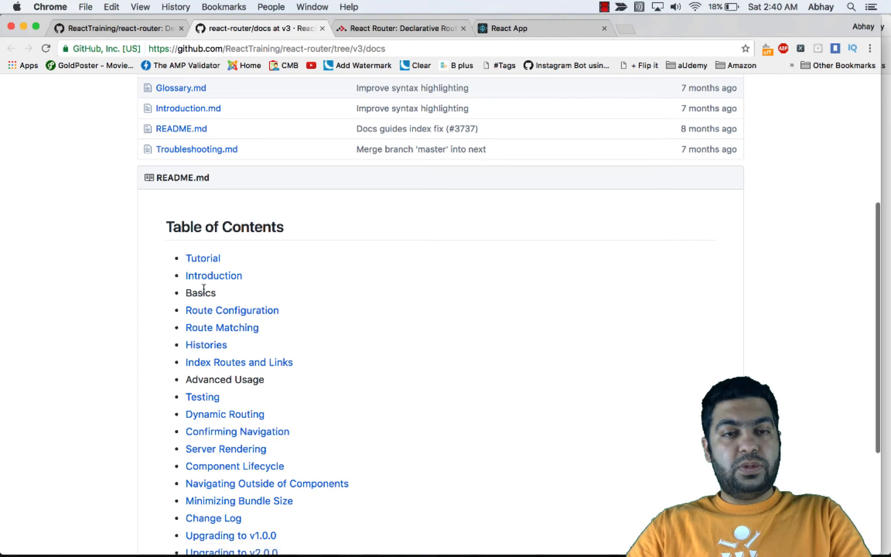
left_click(213, 276)
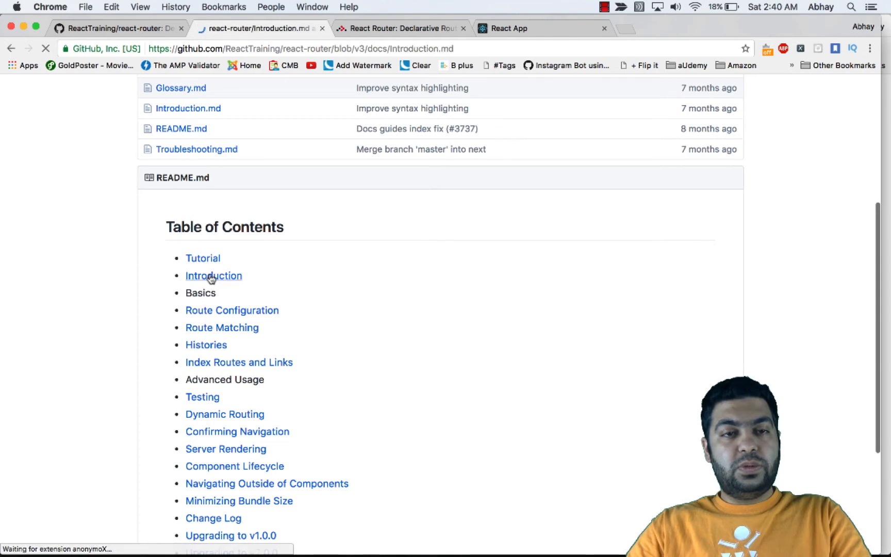
left_click(213, 275)
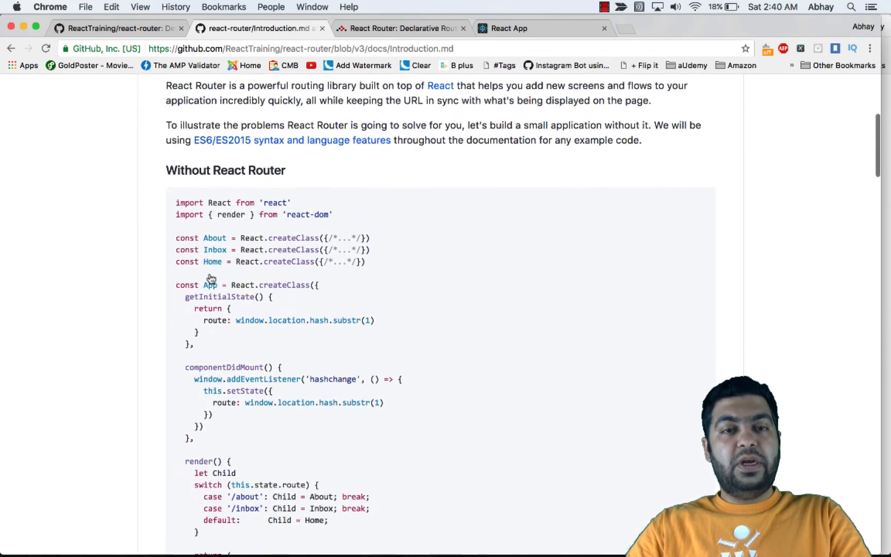
scroll("down", 3)
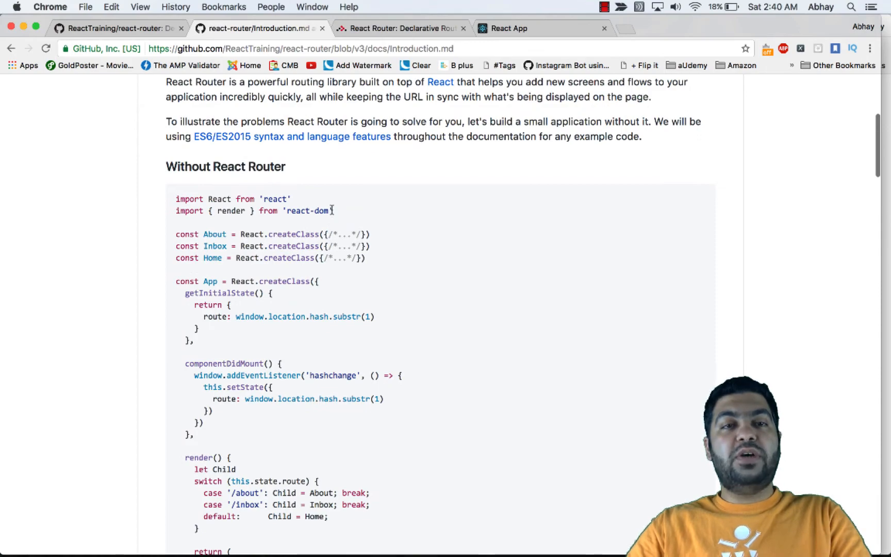
mouse_move(420, 279)
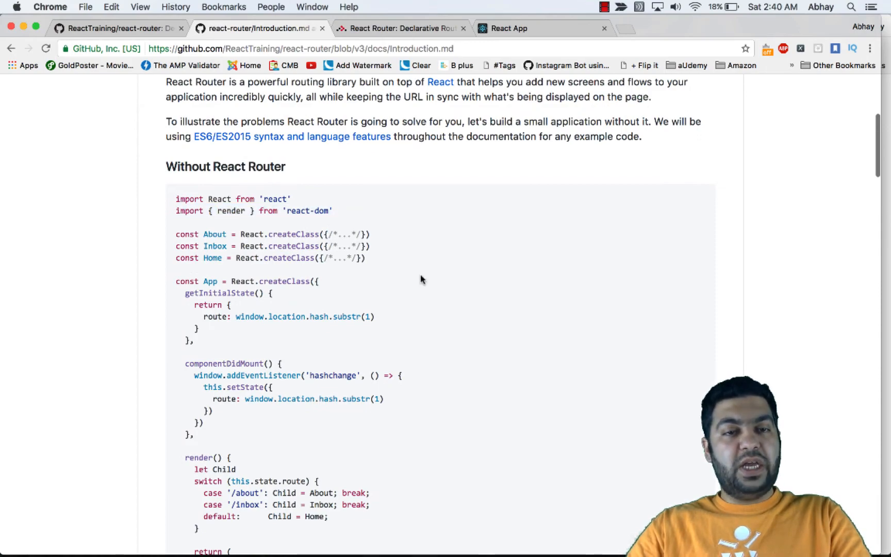
scroll("down", 3)
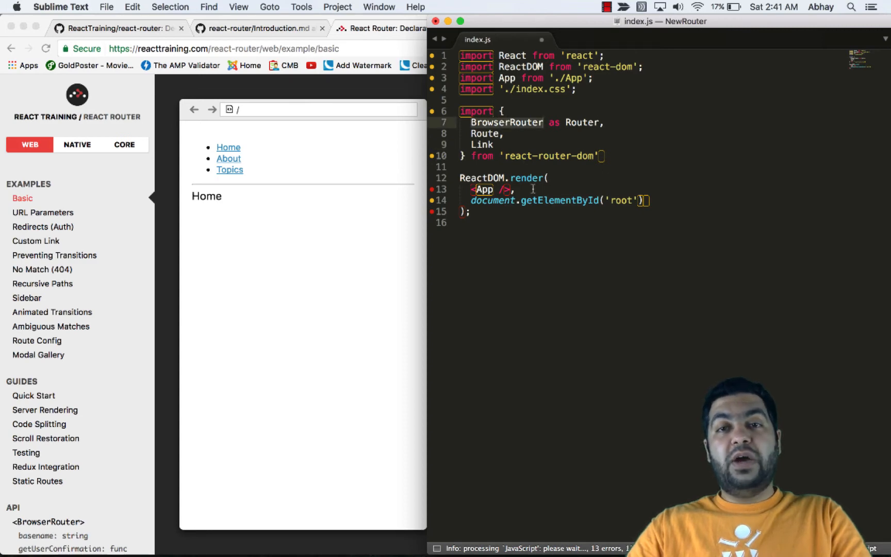
- Paste the react-router-dom imports and Router markup with Home, About, Topics into index.js
right_click(523, 155)
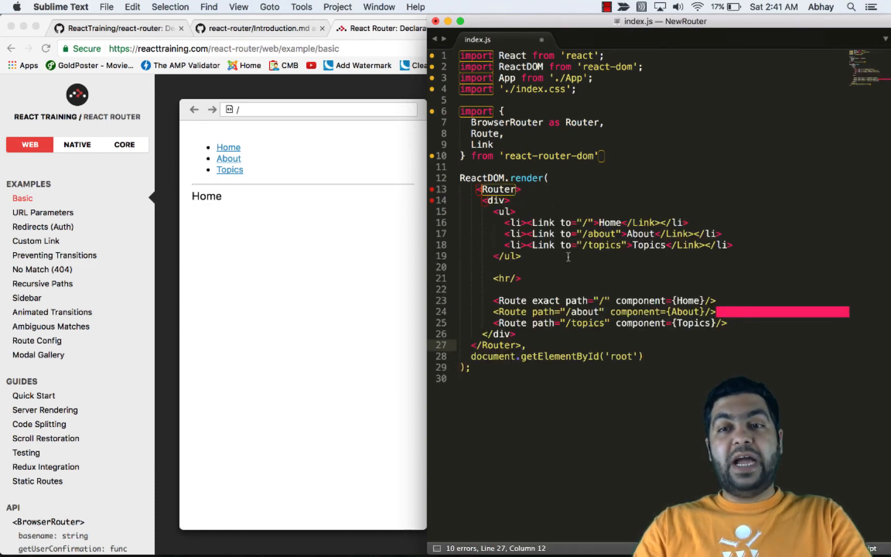
left_click(699, 312)
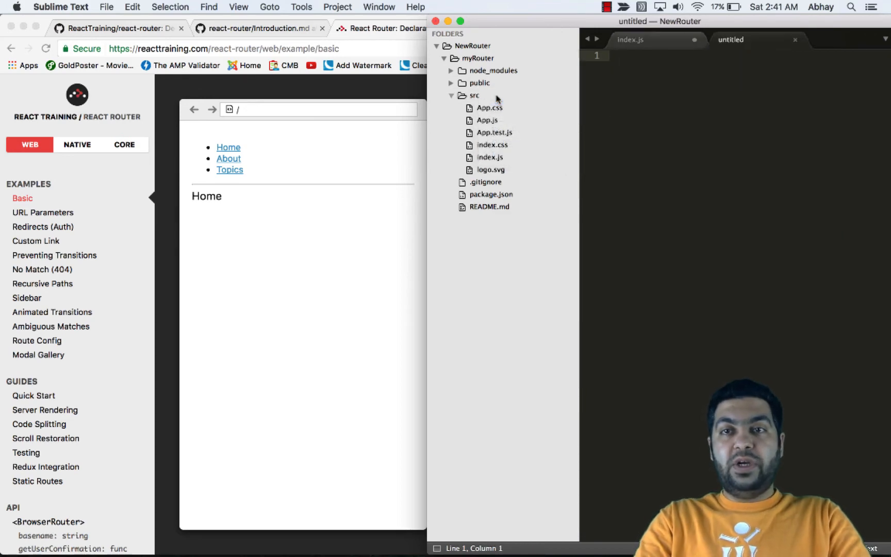
- Create src/Home.js importing React and {Component} from 'react'
type("Home.js")
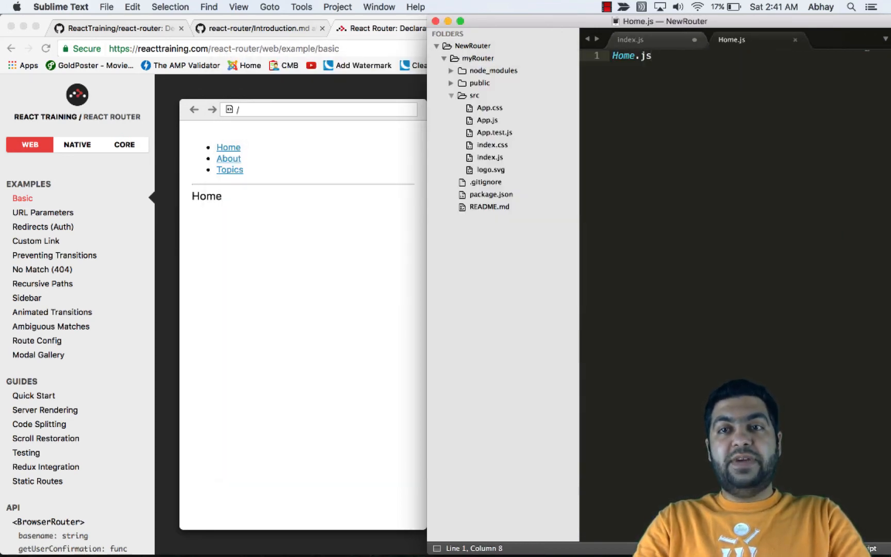
type("impor")
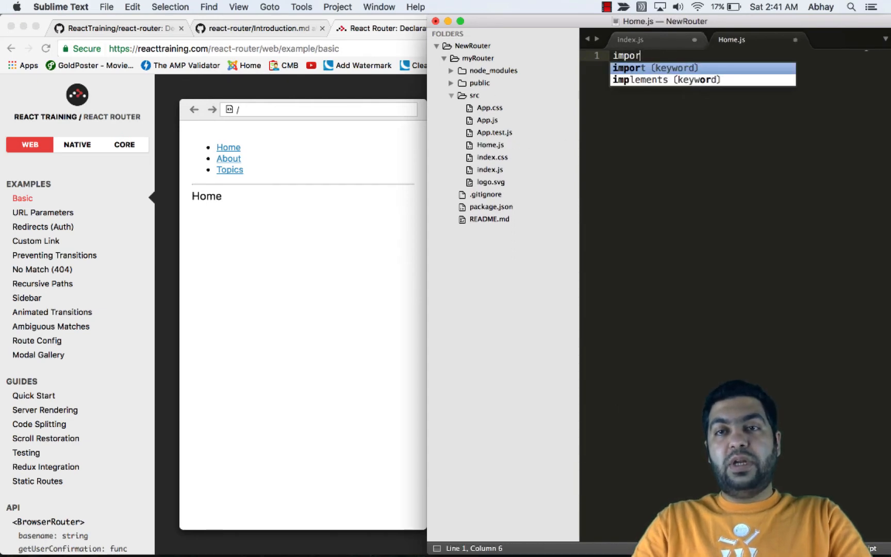
left_click(630, 39)
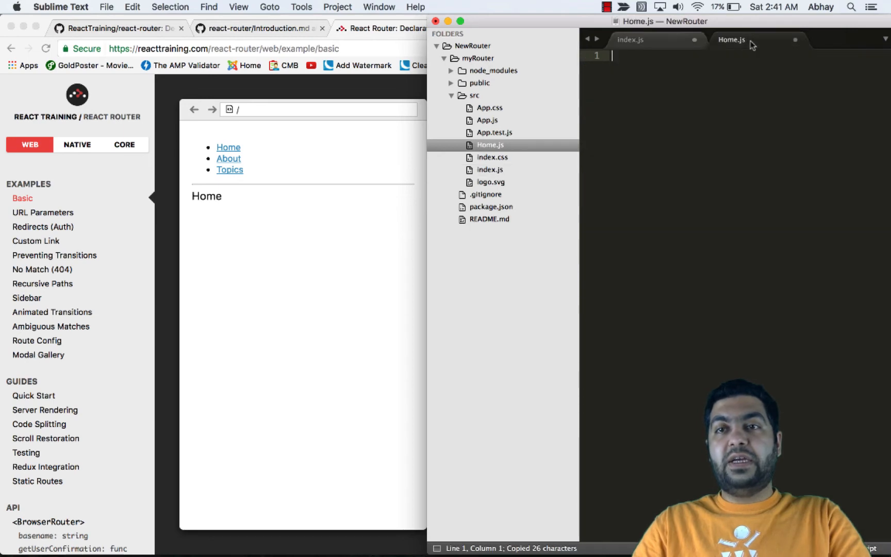
type("import React from 'react';")
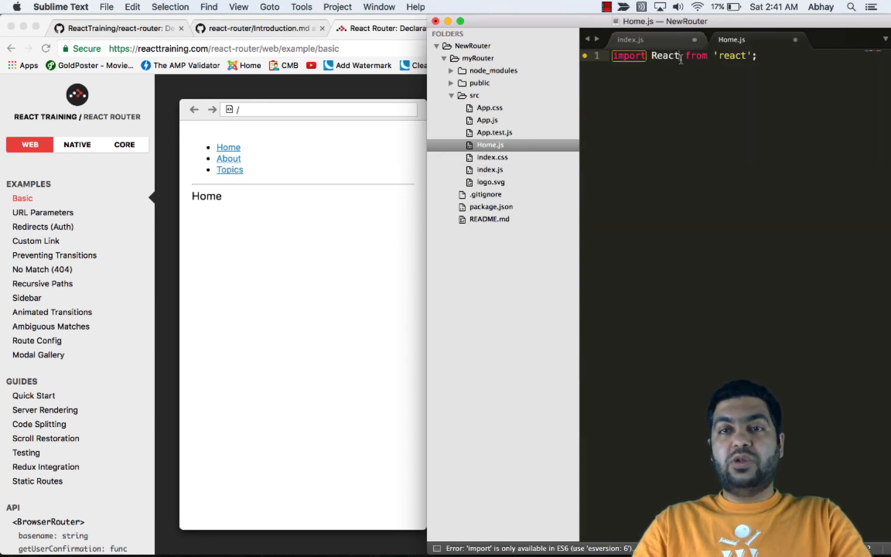
type(",")
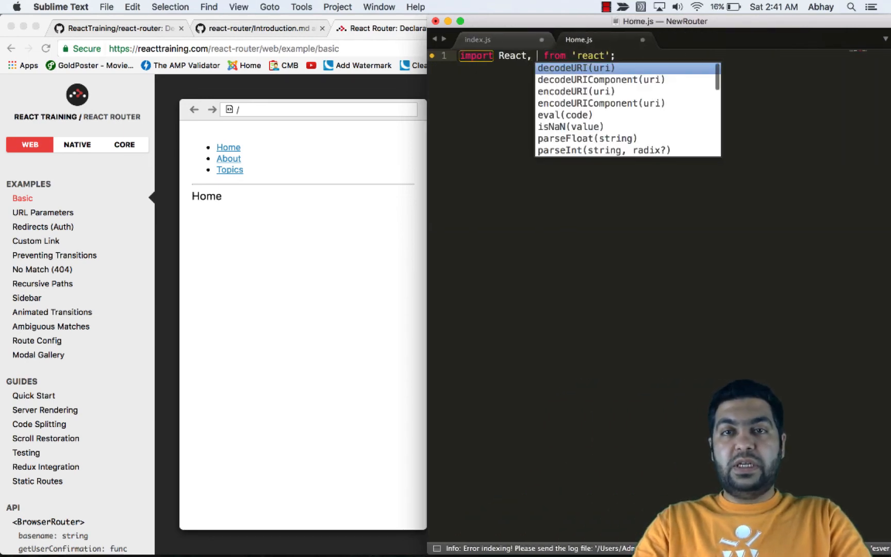
type("{Component")
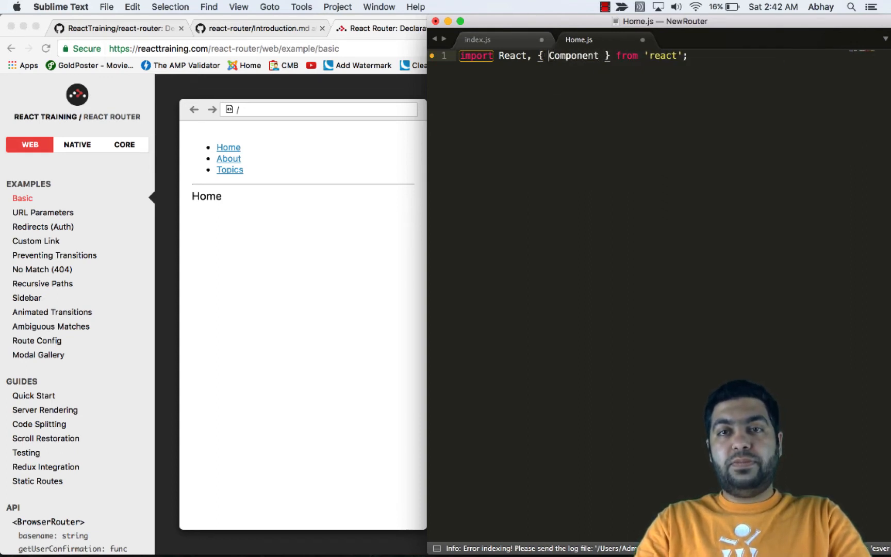
- Write a Home class extending Component whose render returns <div><h2>Home</h2></div>
type("class Home extends Com")
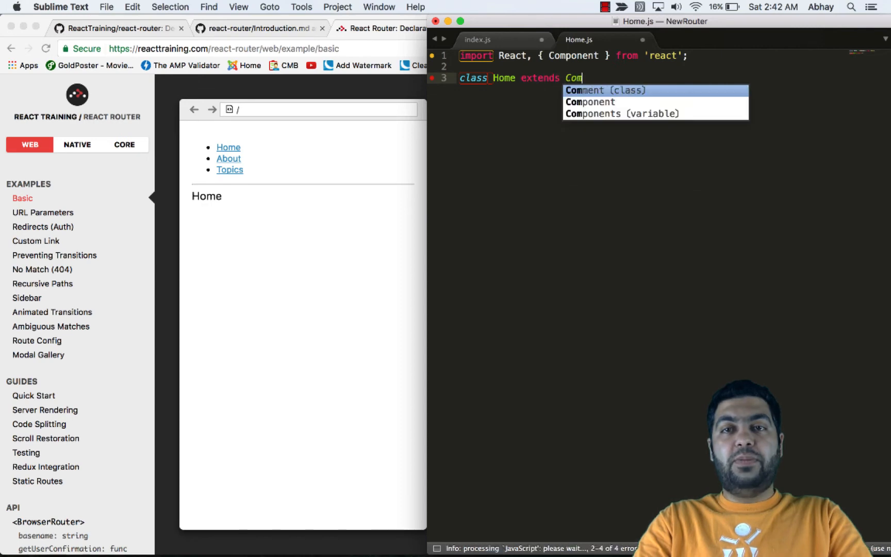
key("Tab")
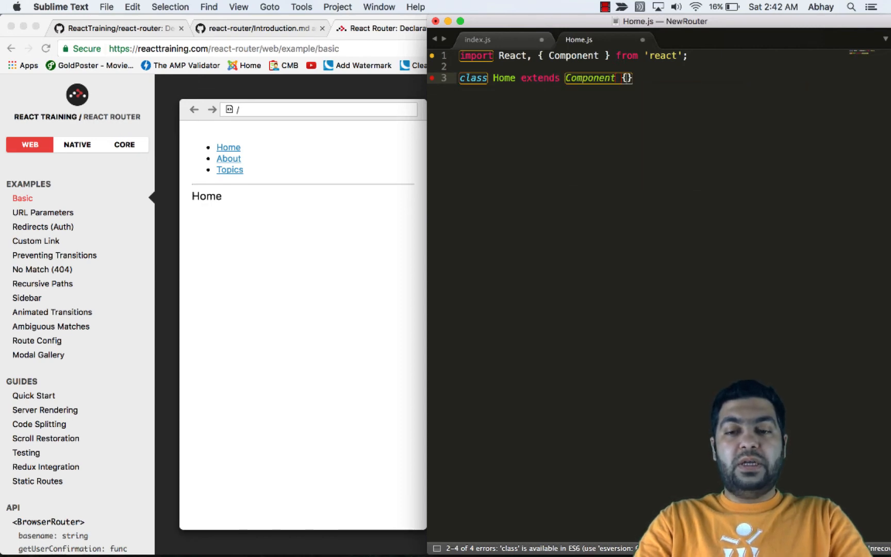
type("render() {")
type("return ")
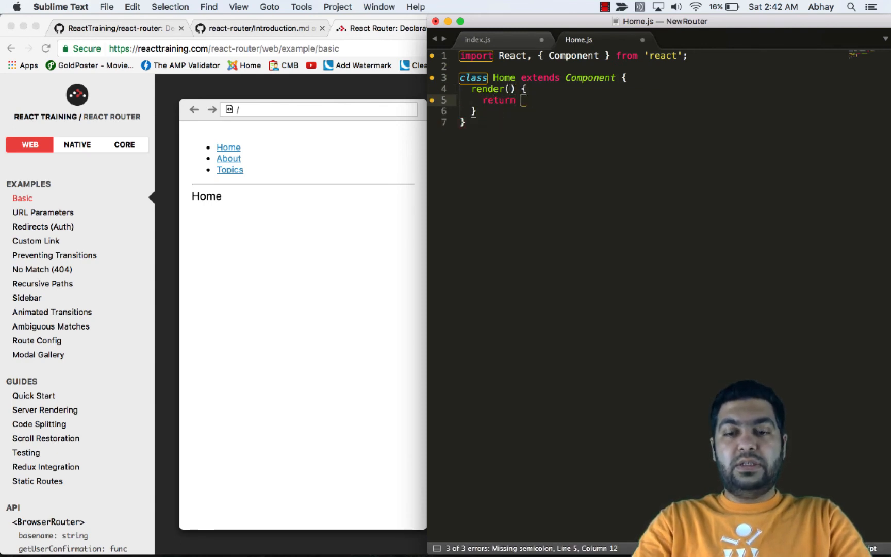
type("(")
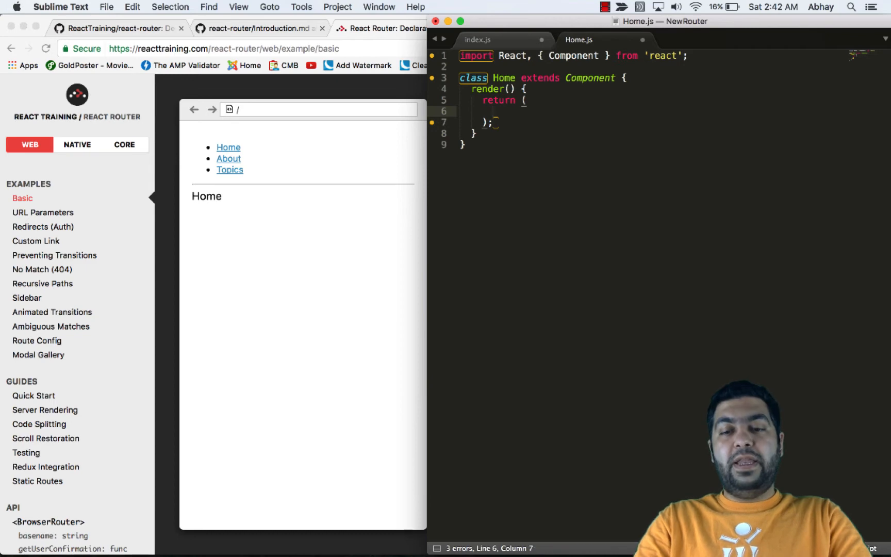
type("<div>")
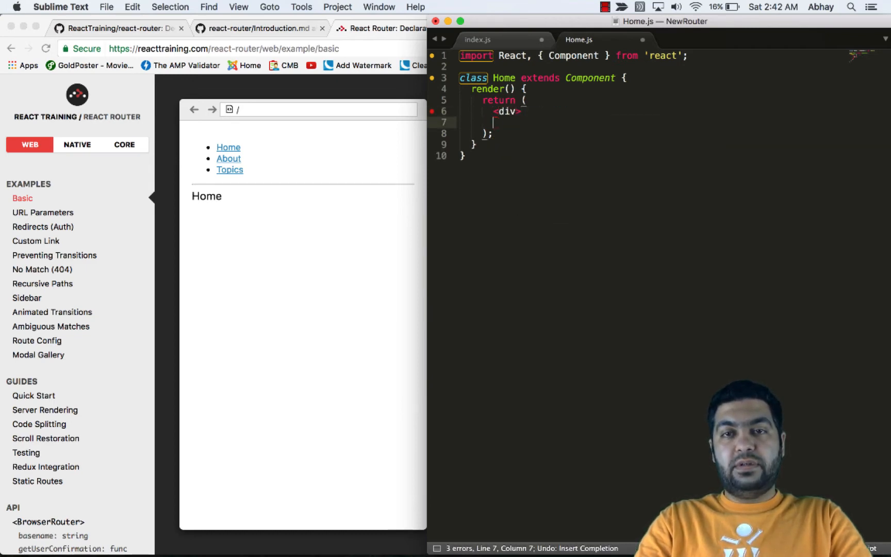
type("</div>")
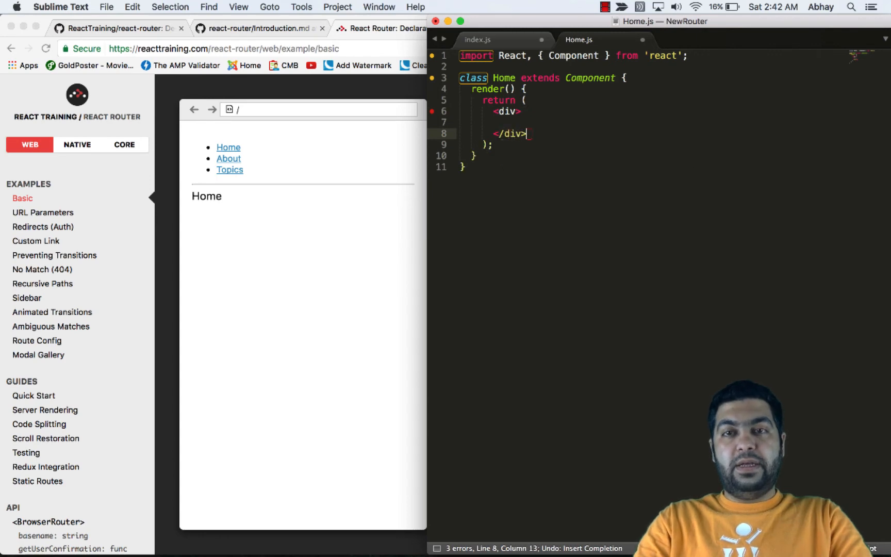
type("<h")
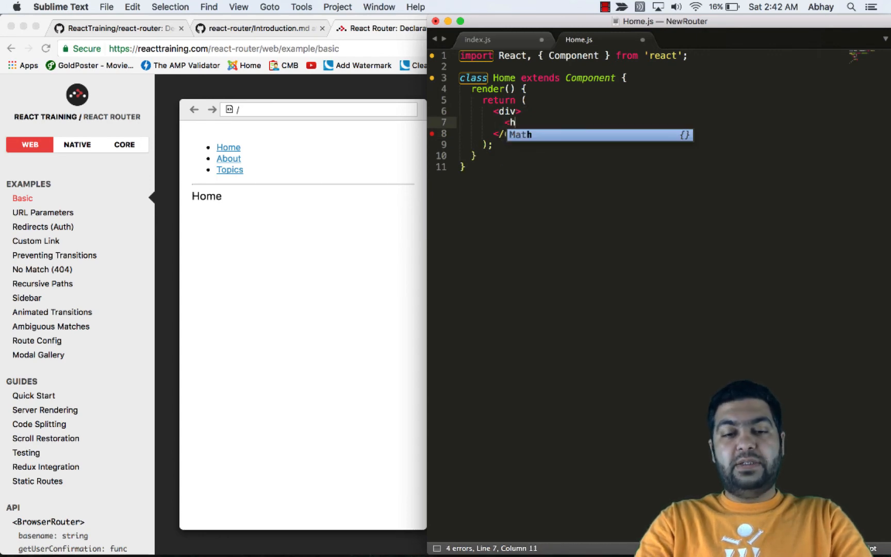
type("2>")
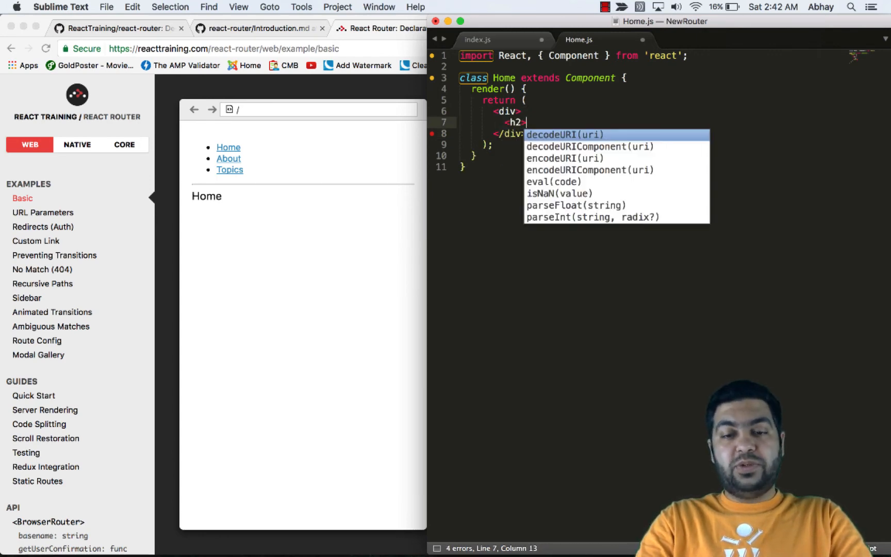
type("Home</")
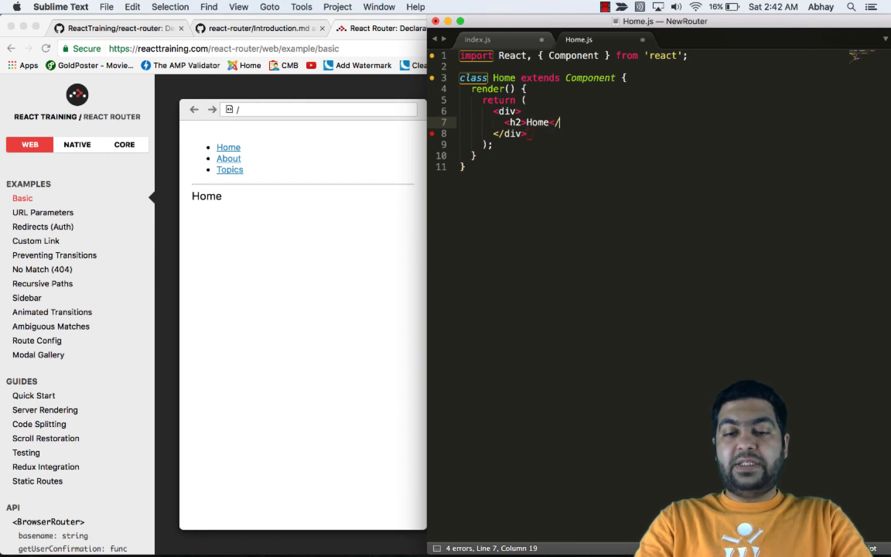
type("h2>")
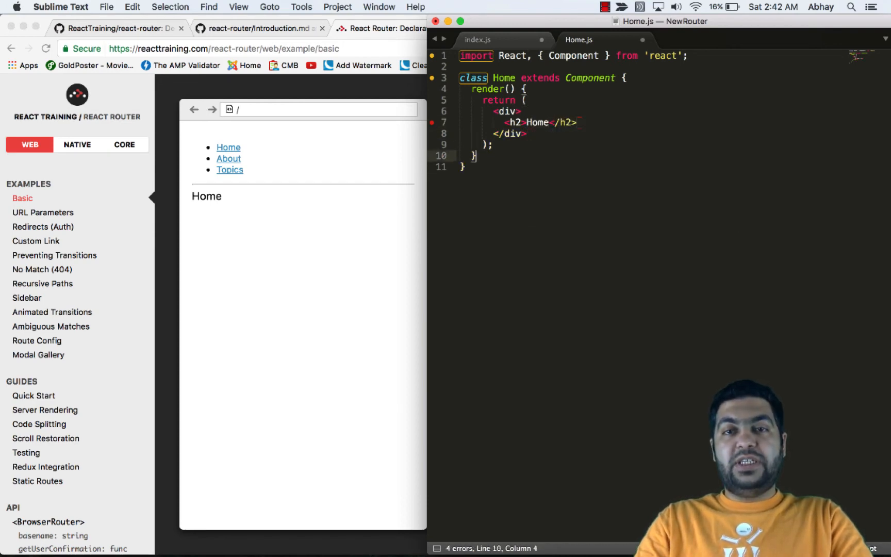
- Add 'export default Home;' at the end of Home.js
type("export")
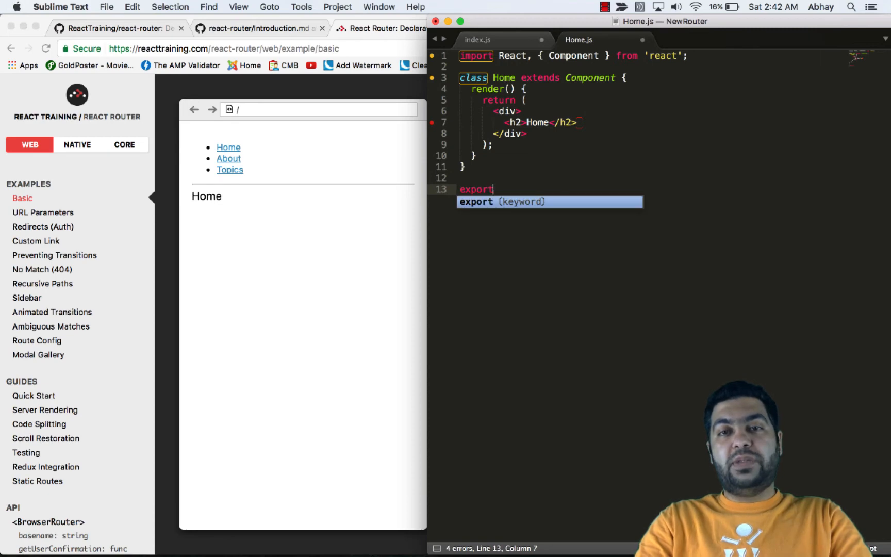
type("default Hom")
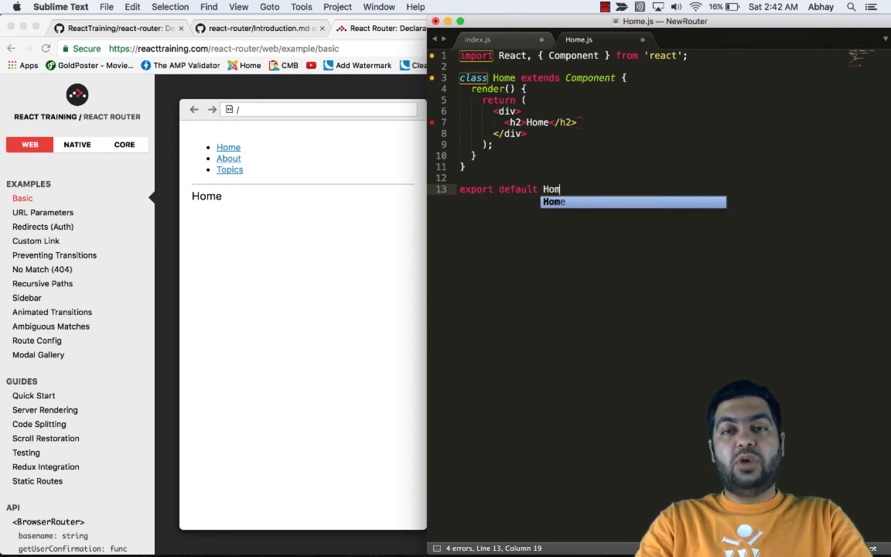
type("e;")
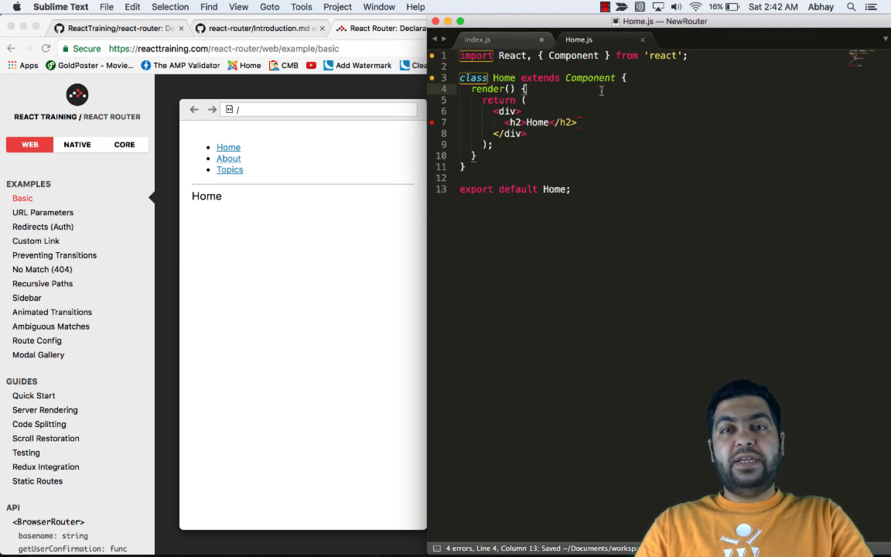
left_click(238, 7)
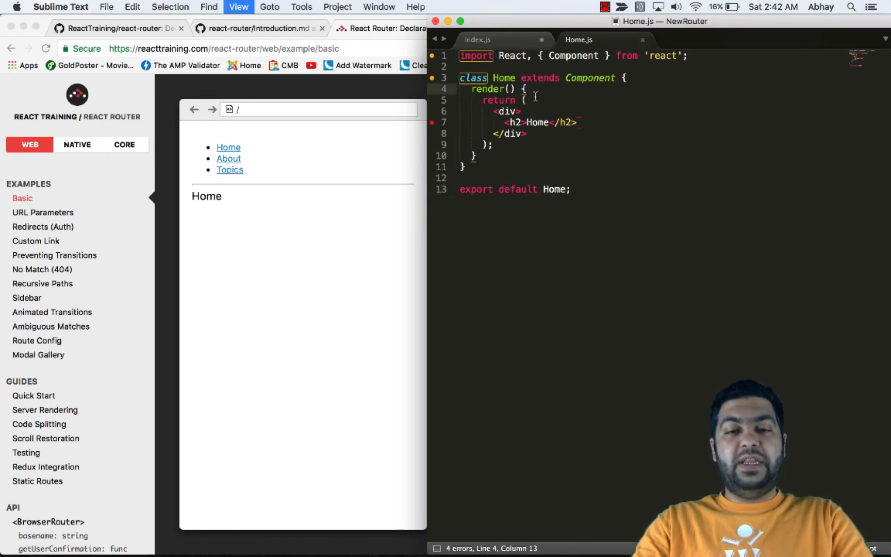
- Create About.js in src with an About class component rendering an 'About' heading
right_click(476, 95)
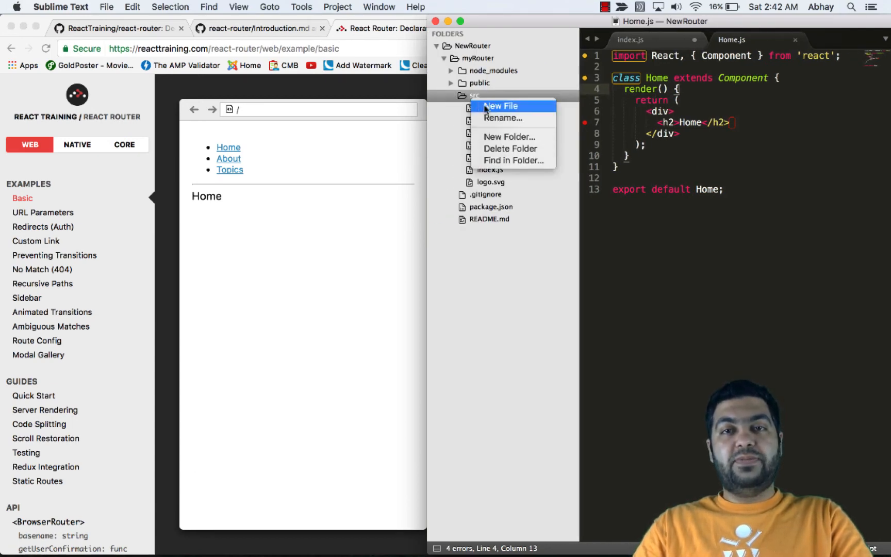
left_click(500, 106)
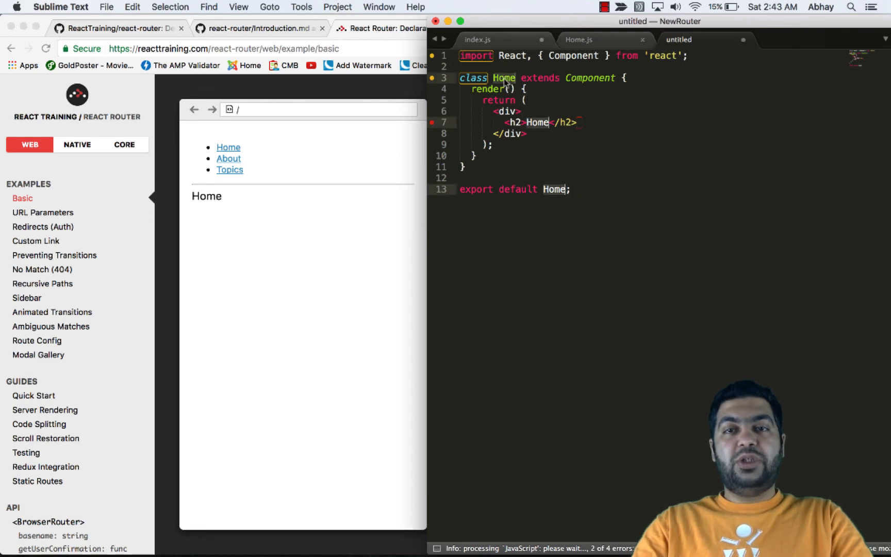
type("About")
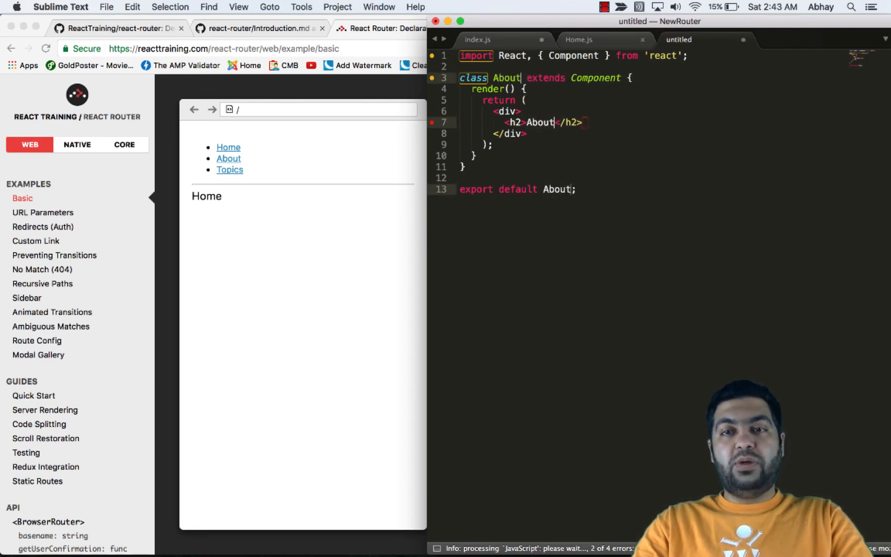
key("cmd+s")
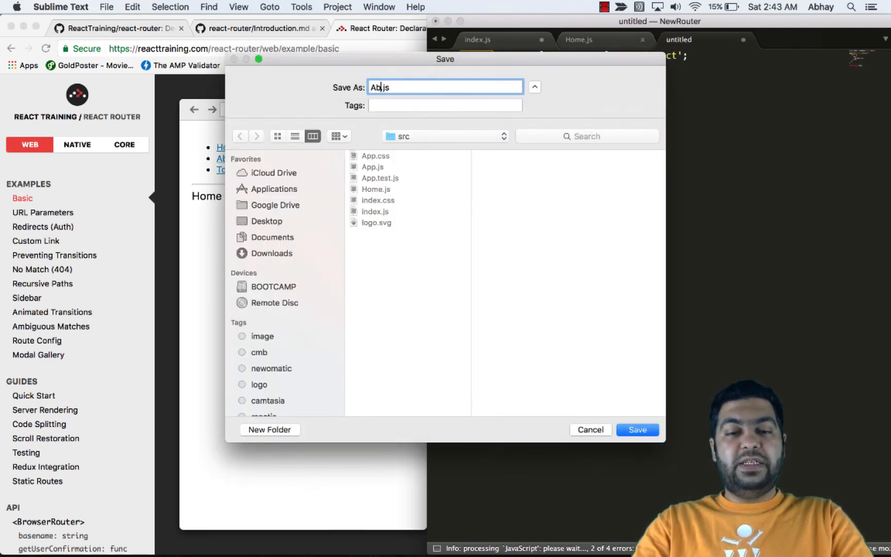
left_click(636, 429)
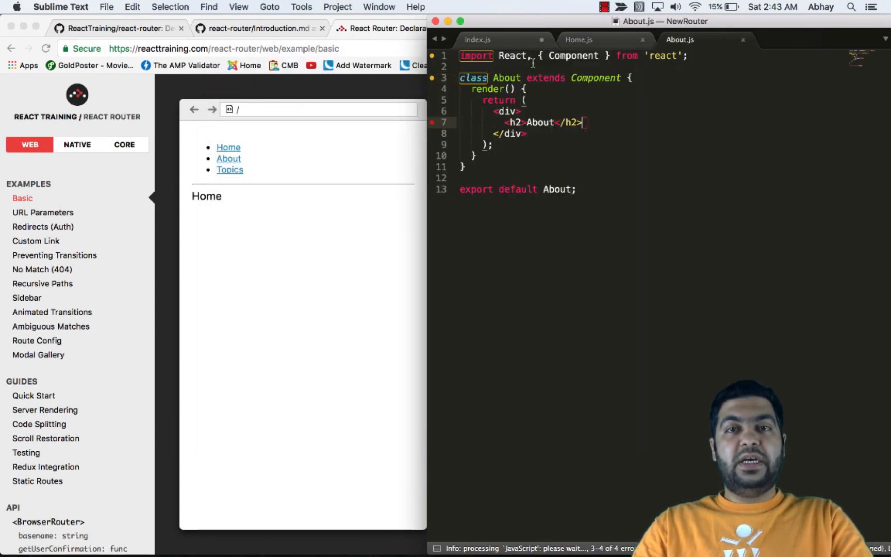
left_click(478, 39)
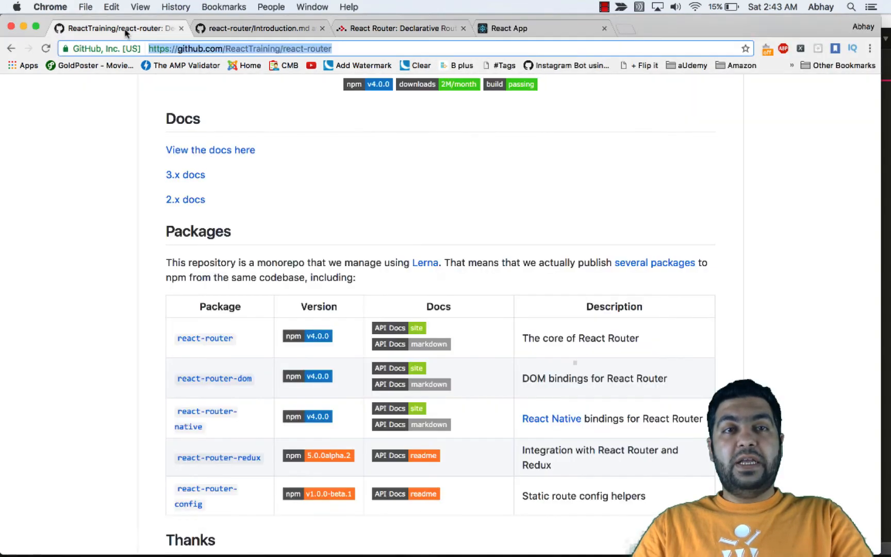
- In the React App tab, switch between the About and Home pages twice
left_click(543, 29)
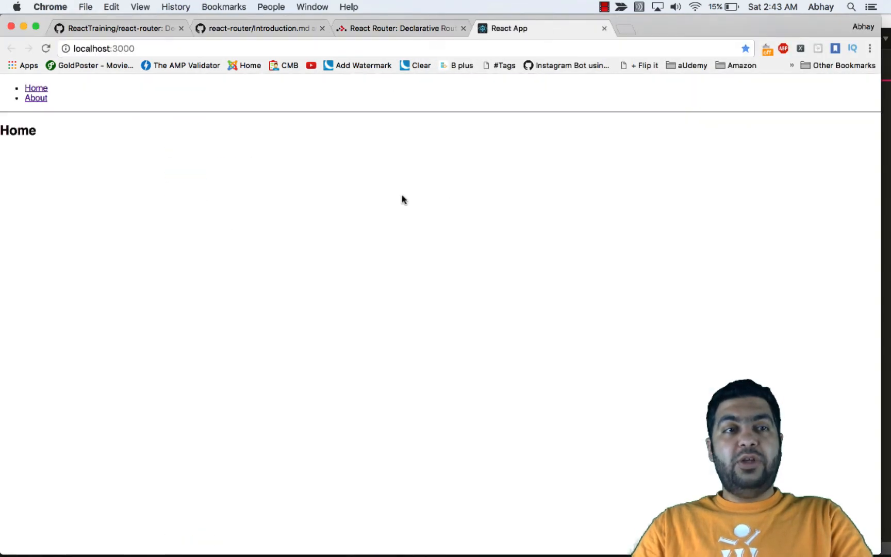
mouse_move(35, 98)
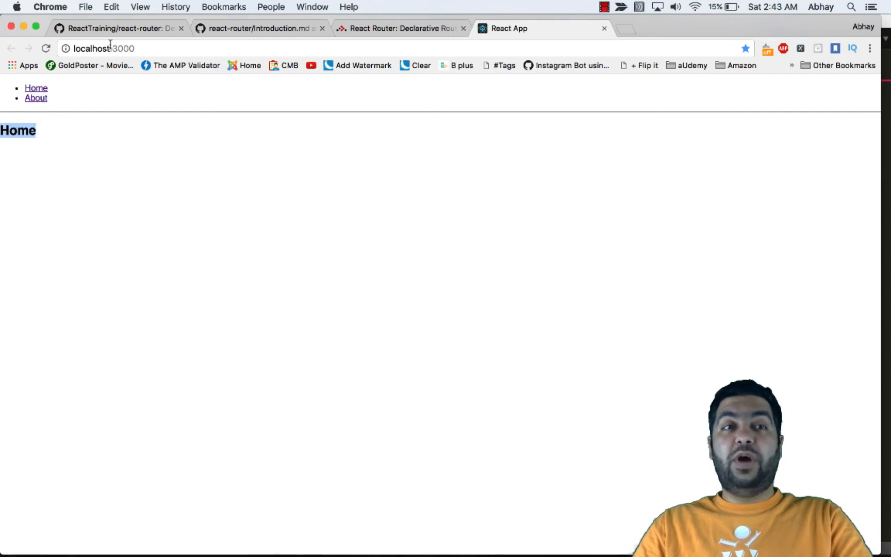
left_click(35, 98)
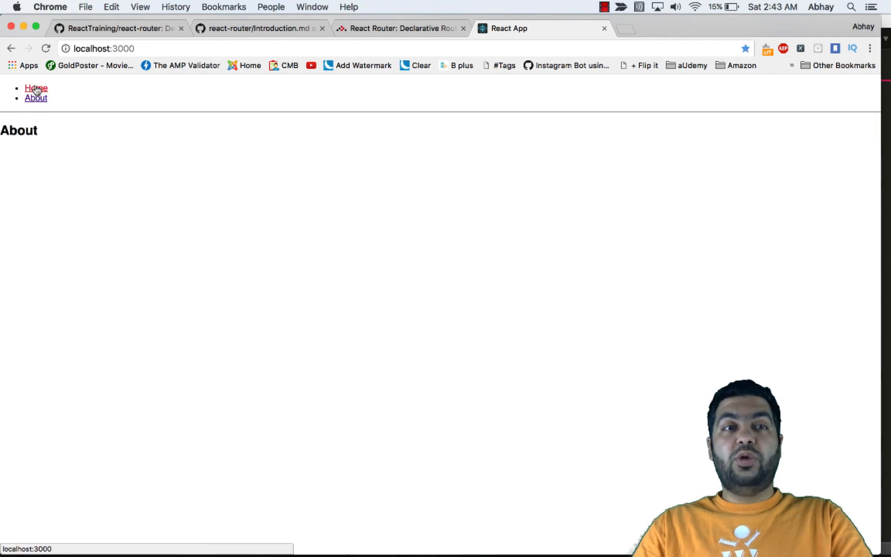
left_click(36, 88)
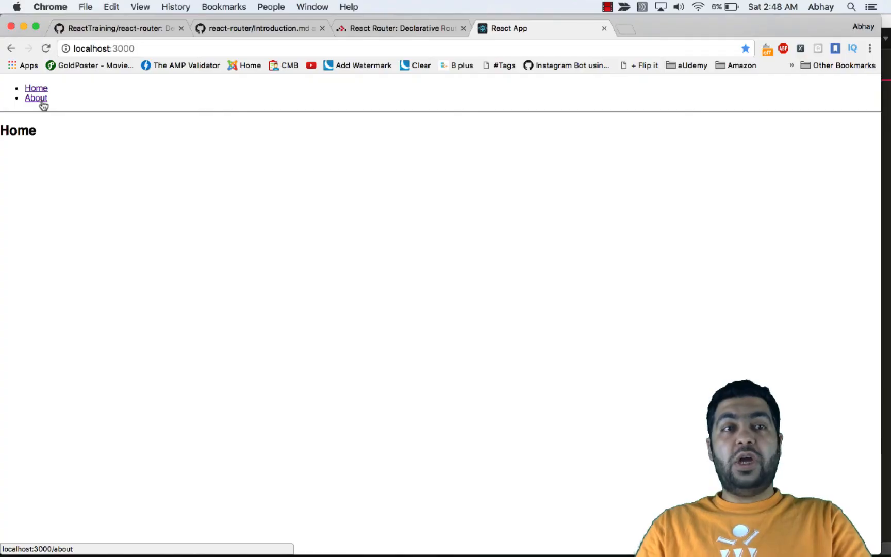
left_click(35, 98)
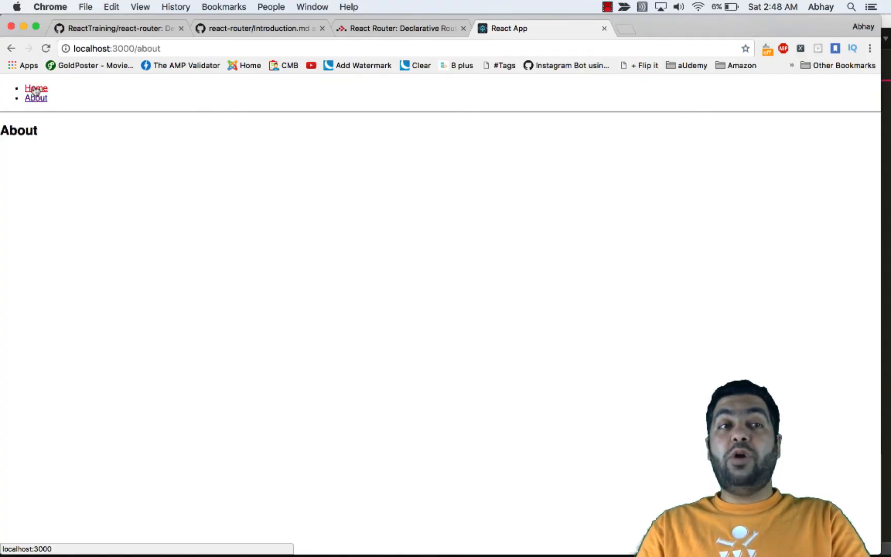
left_click(36, 88)
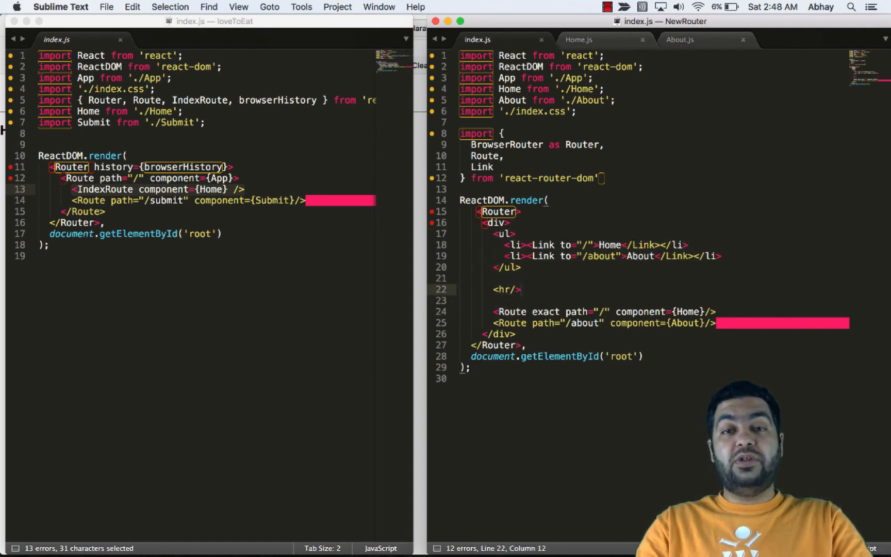
- Add <App /> on a new line below <hr/> in index.js
type("<ap>")
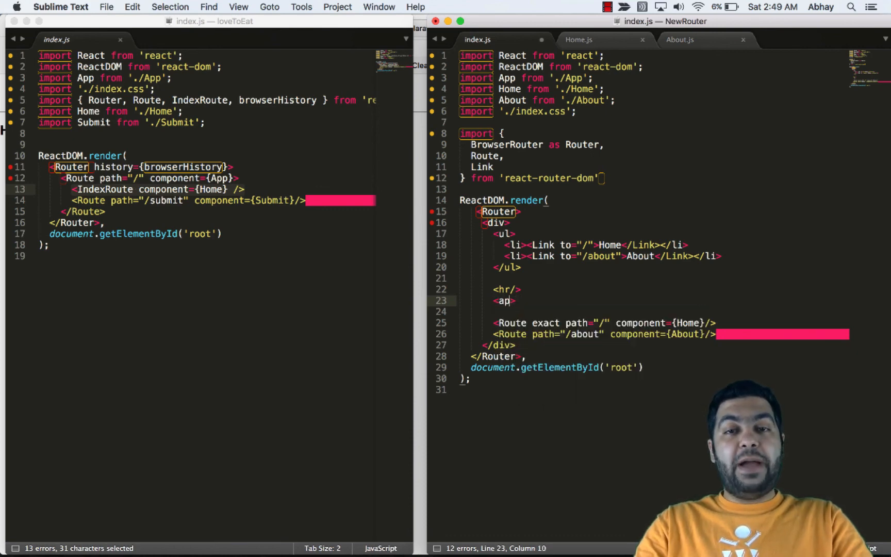
type("pp")
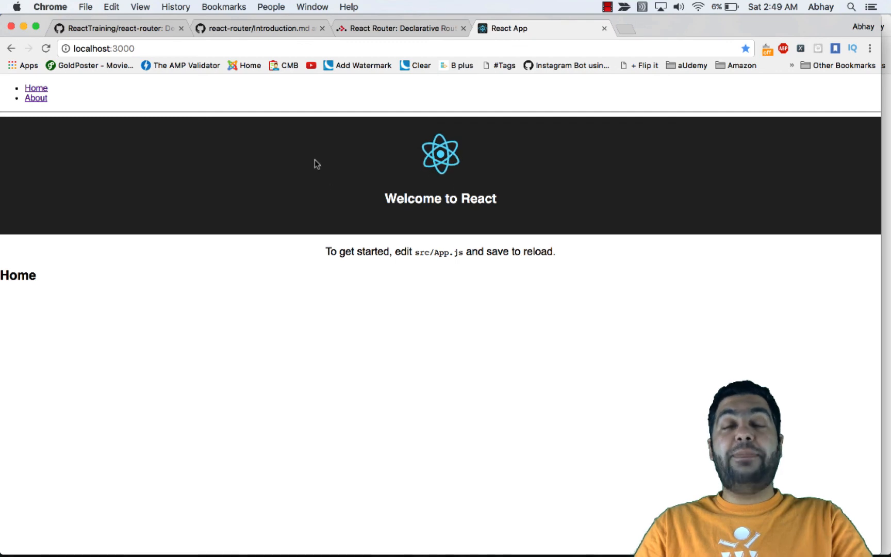
- Open the About page beneath the Welcome to React banner
left_click(36, 98)
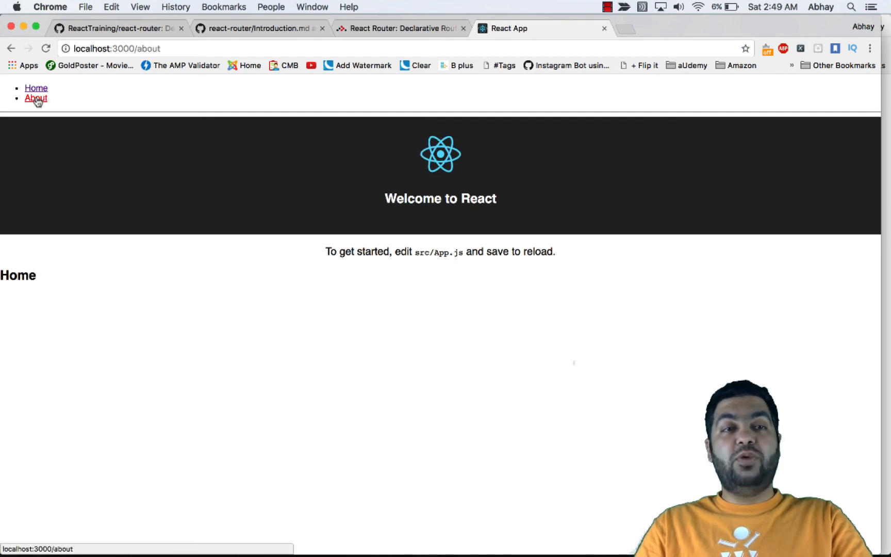
left_click(35, 98)
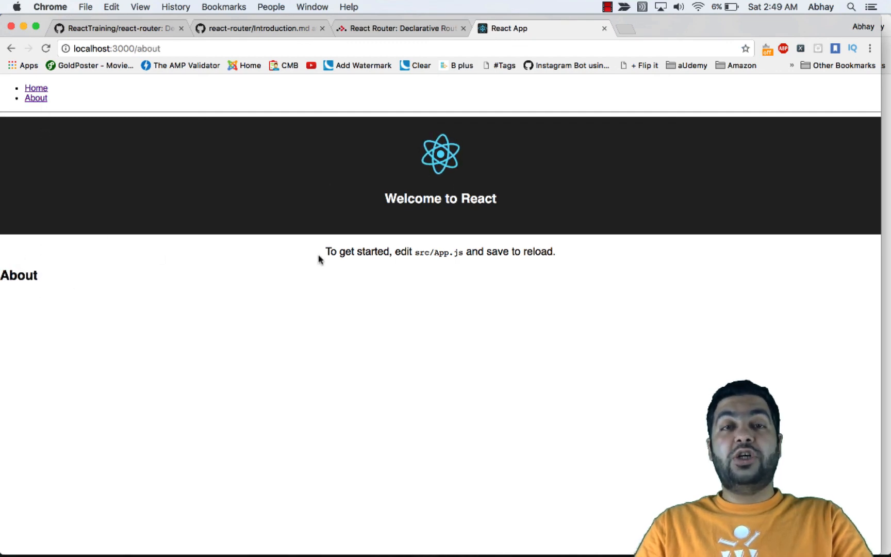
mouse_move(254, 208)
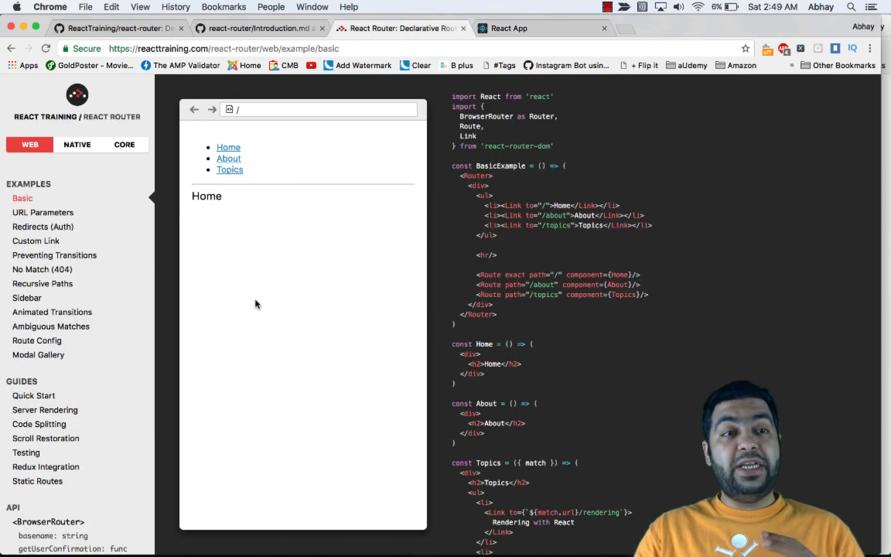
- View the URL Parameters example, open its Yahoo route and select the Netflix link code
left_click(42, 212)
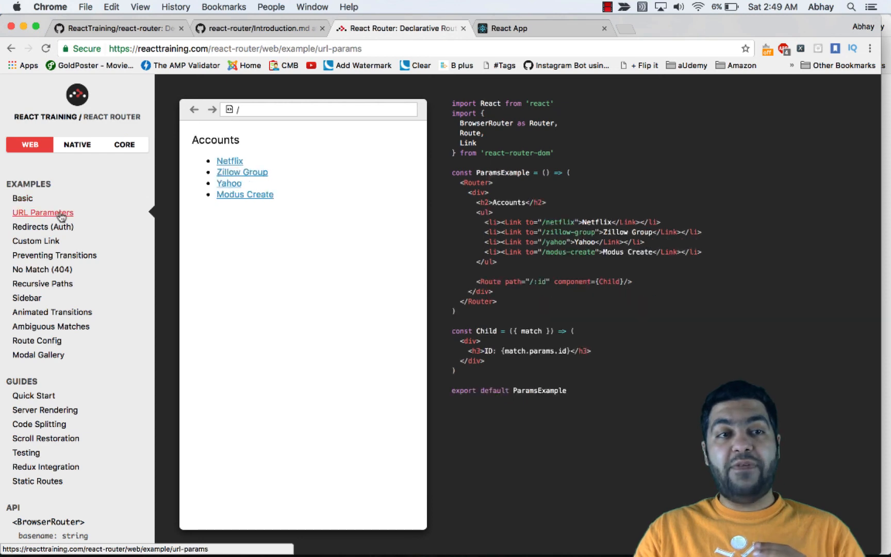
mouse_move(229, 161)
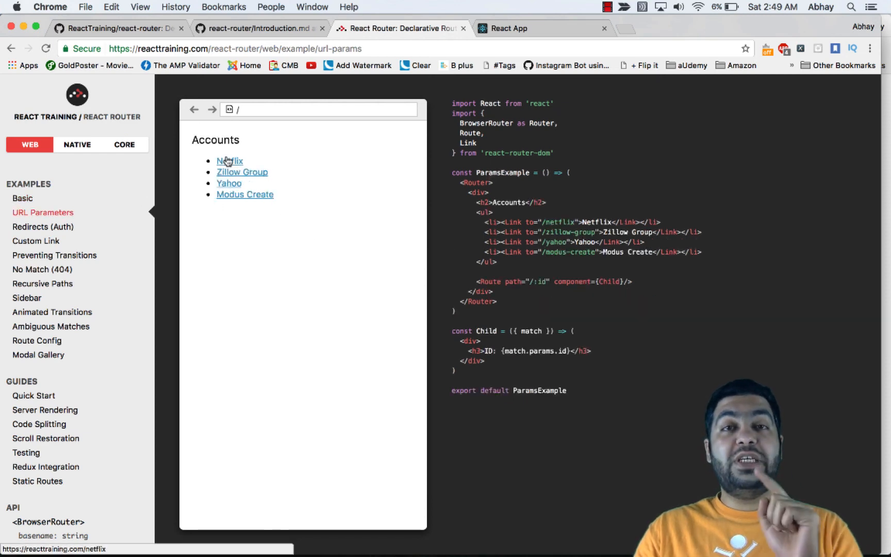
left_click(229, 183)
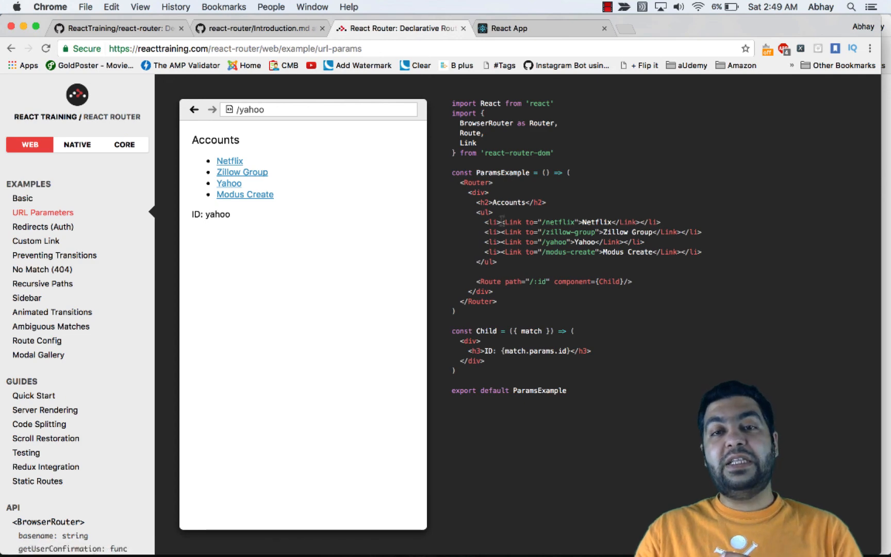
double_click(540, 222)
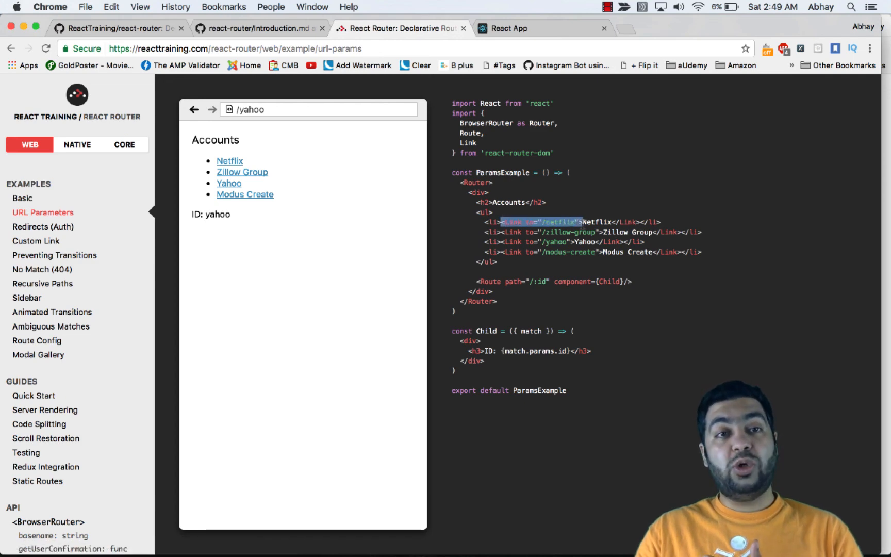
- Browse the Redirects, Custom Link, Preventing Transitions and No Match examples
left_click(43, 227)
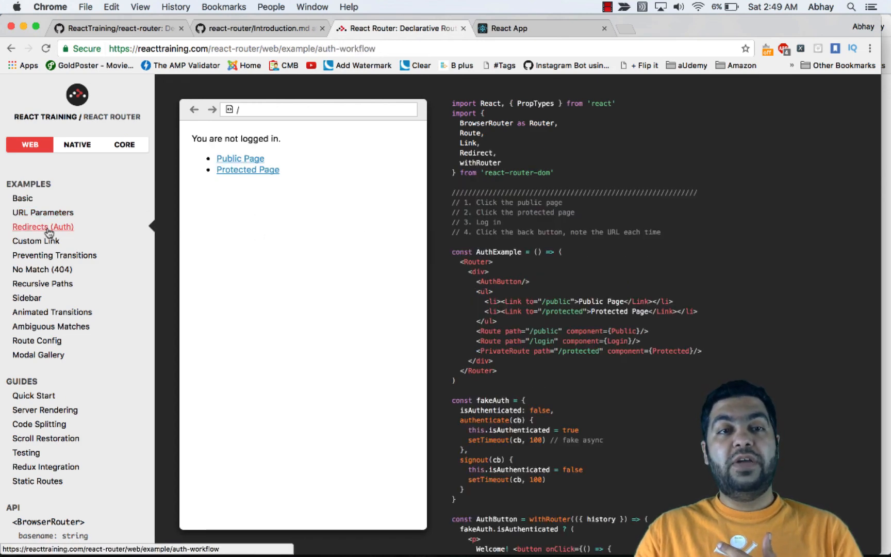
left_click(35, 240)
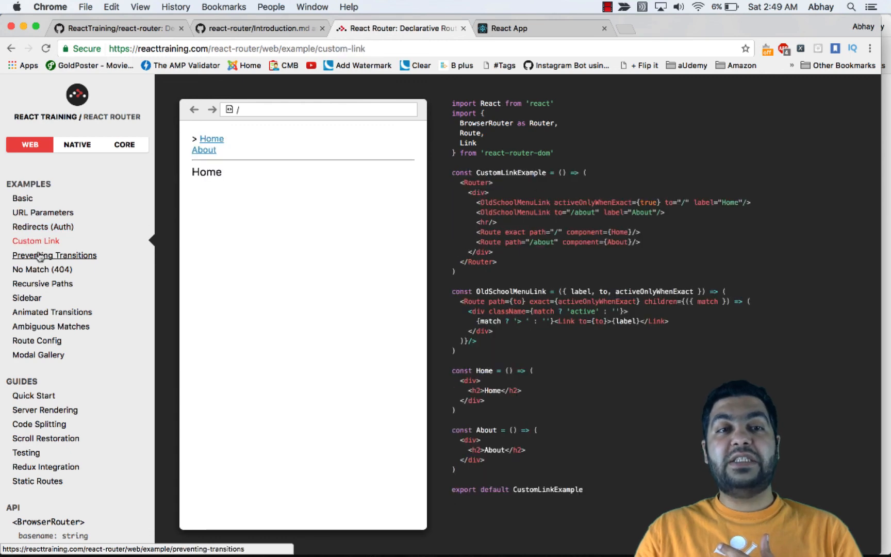
left_click(55, 255)
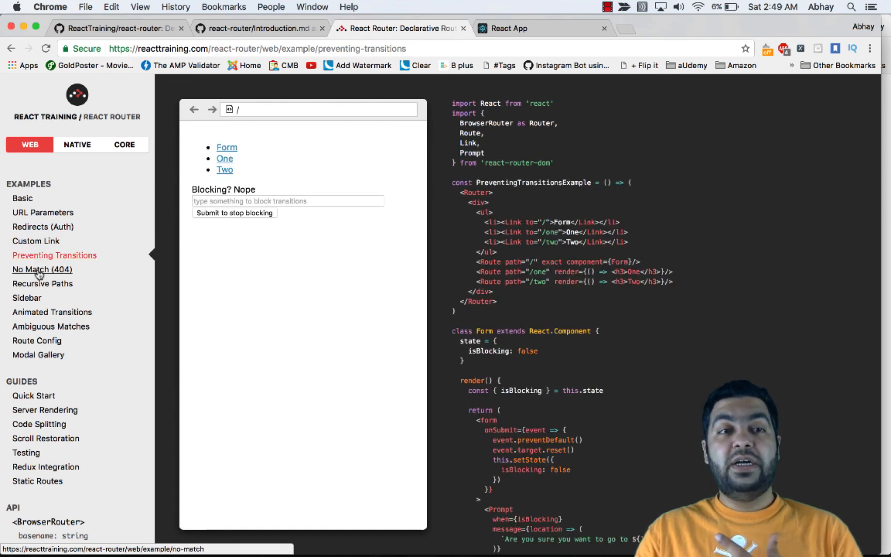
left_click(41, 270)
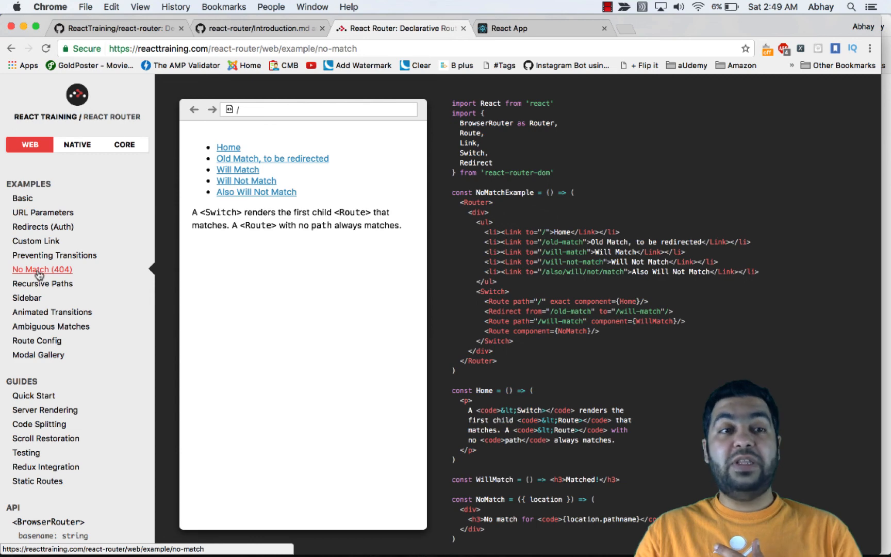
- Try the Sidebar demo's Bubblegum and Shoelaces pages, then view Animated Transitions and Ambiguous Matches
left_click(27, 298)
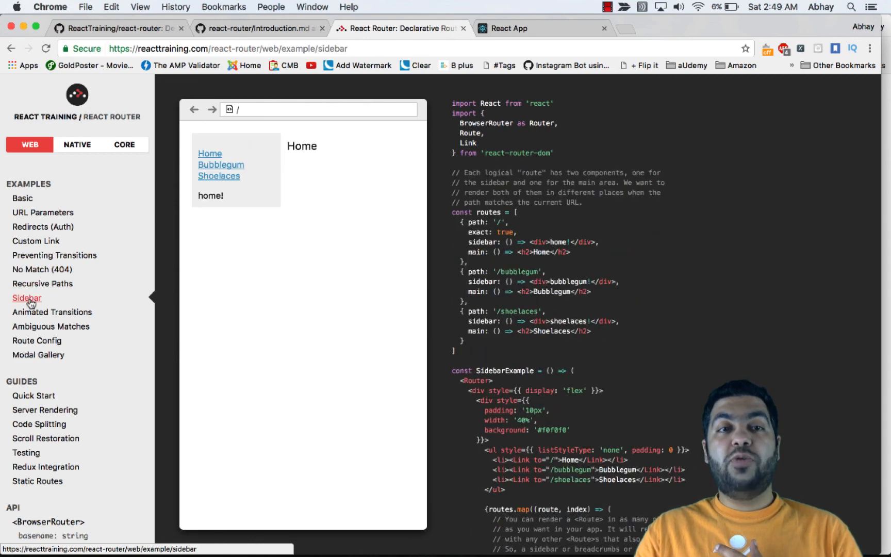
left_click(221, 165)
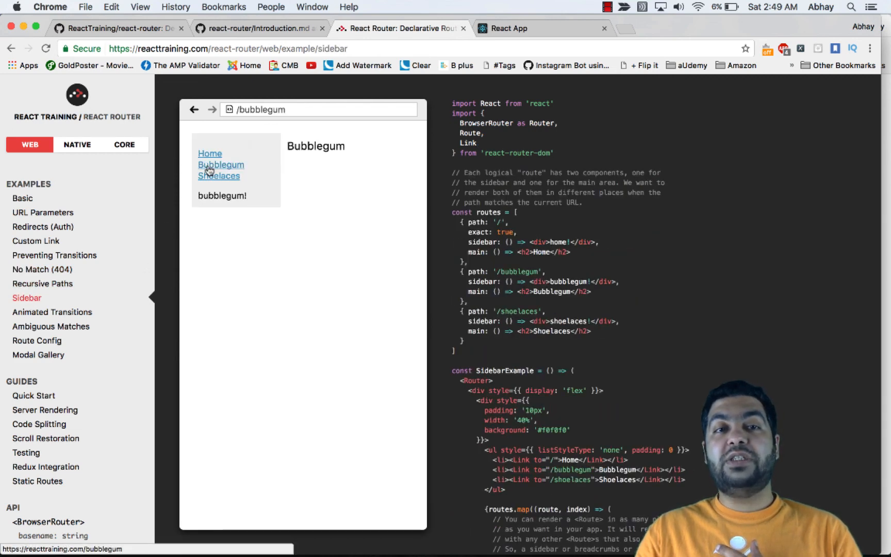
left_click(219, 176)
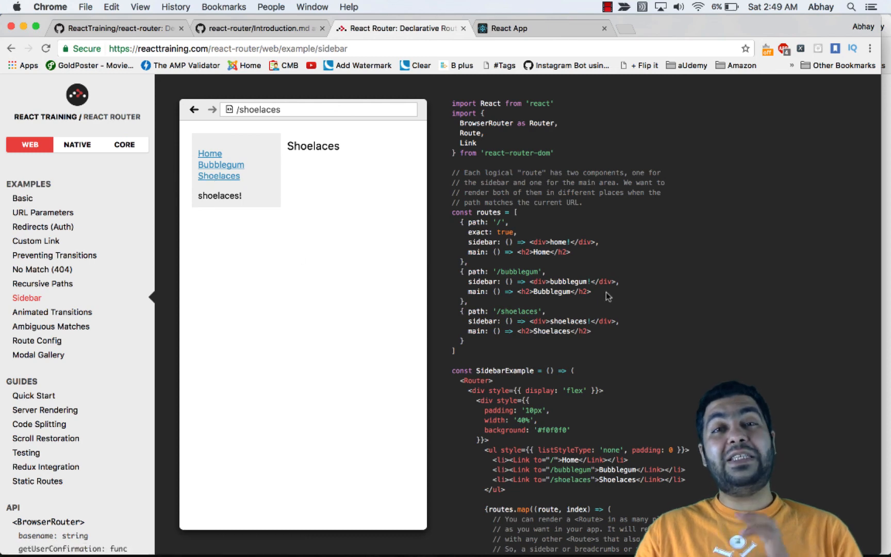
left_click(52, 311)
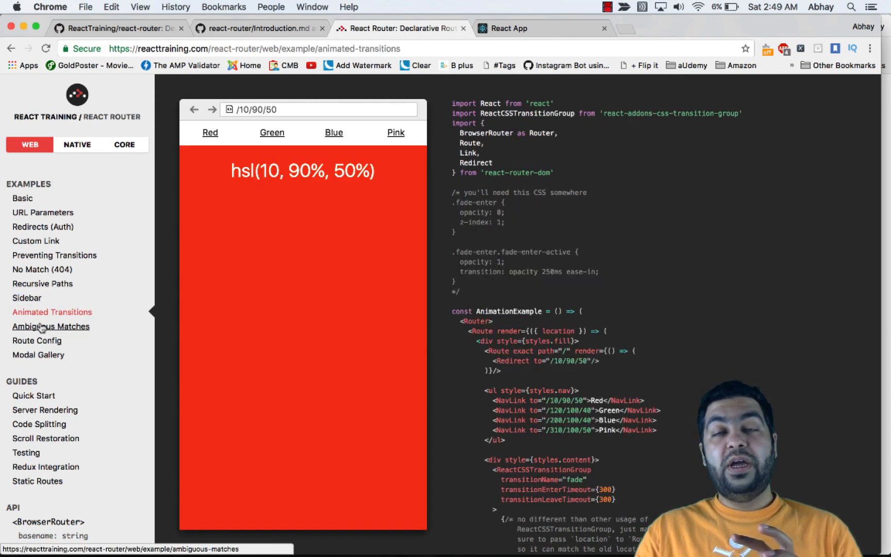
left_click(50, 326)
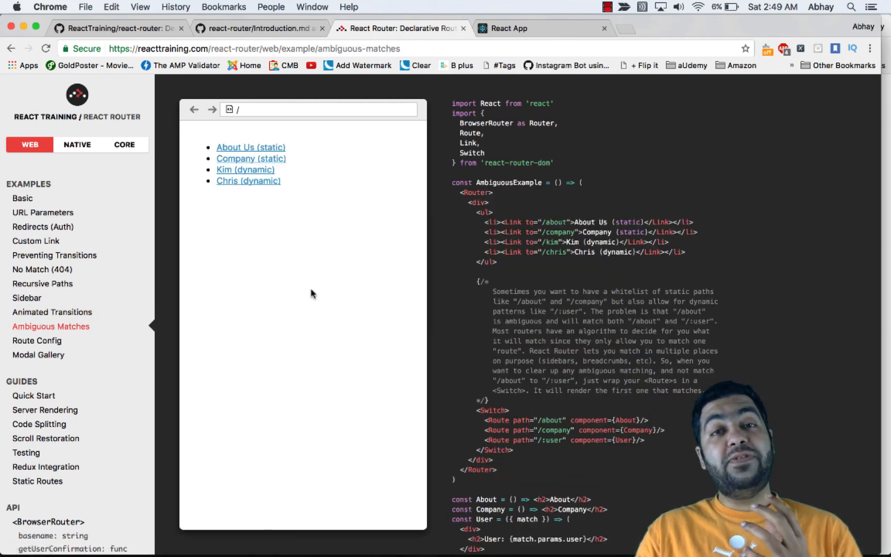